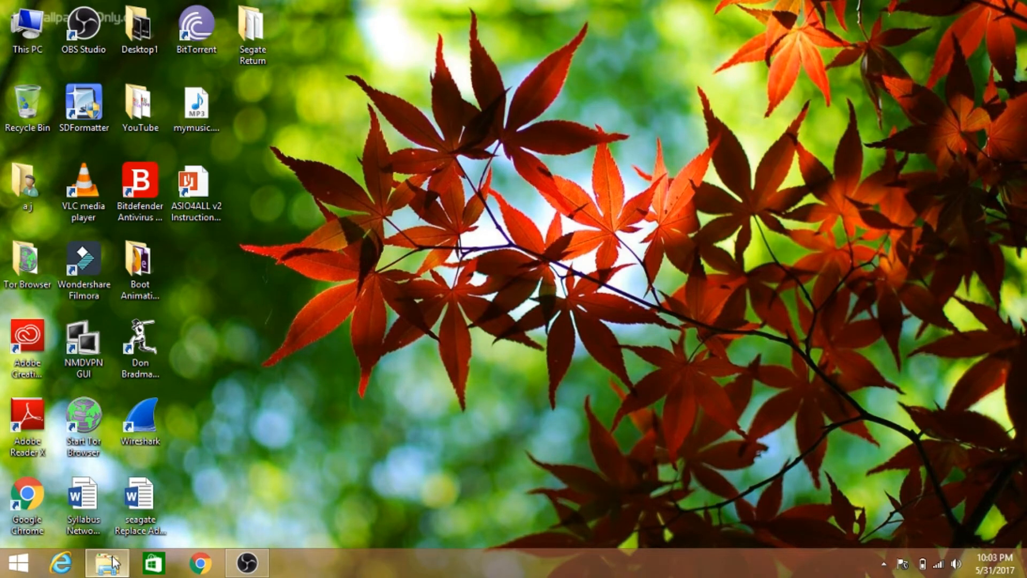
# Step: Browse File Explorer to E:\E Drive\Dev. Kit Windows_32bit and dismiss the background context menu
pyautogui.click(107, 562)
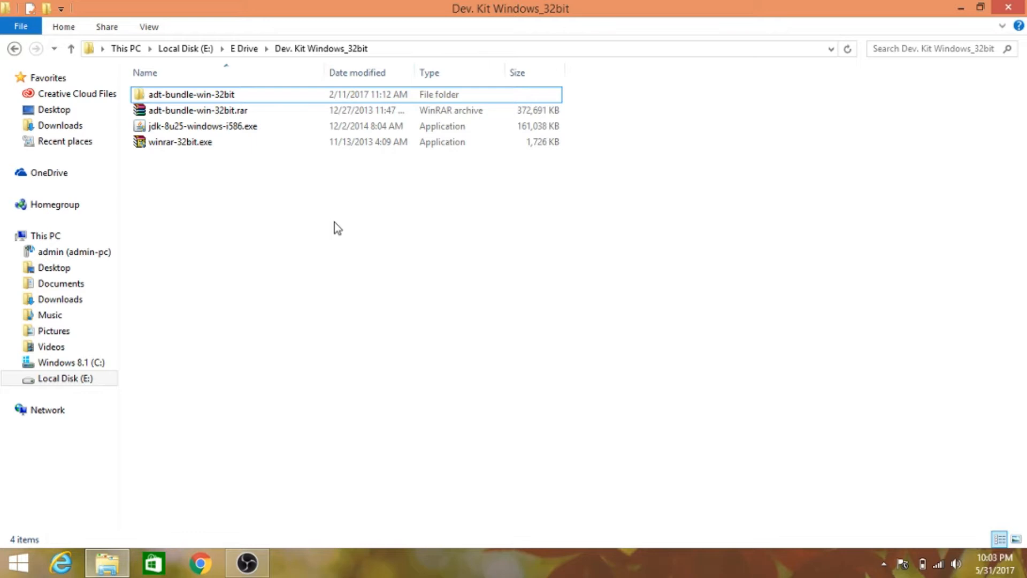
pyautogui.moveTo(323, 192)
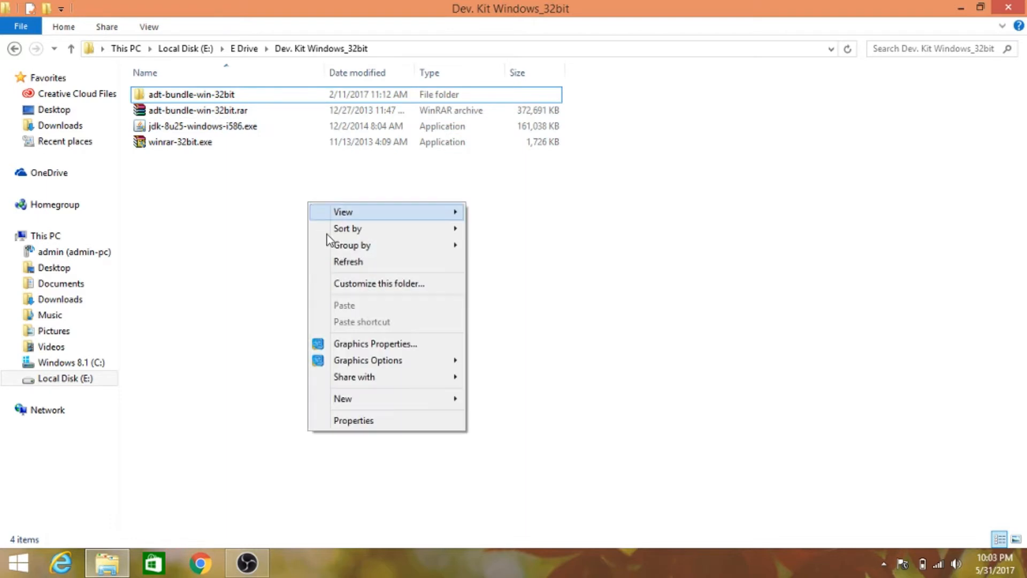
pyautogui.click(345, 256)
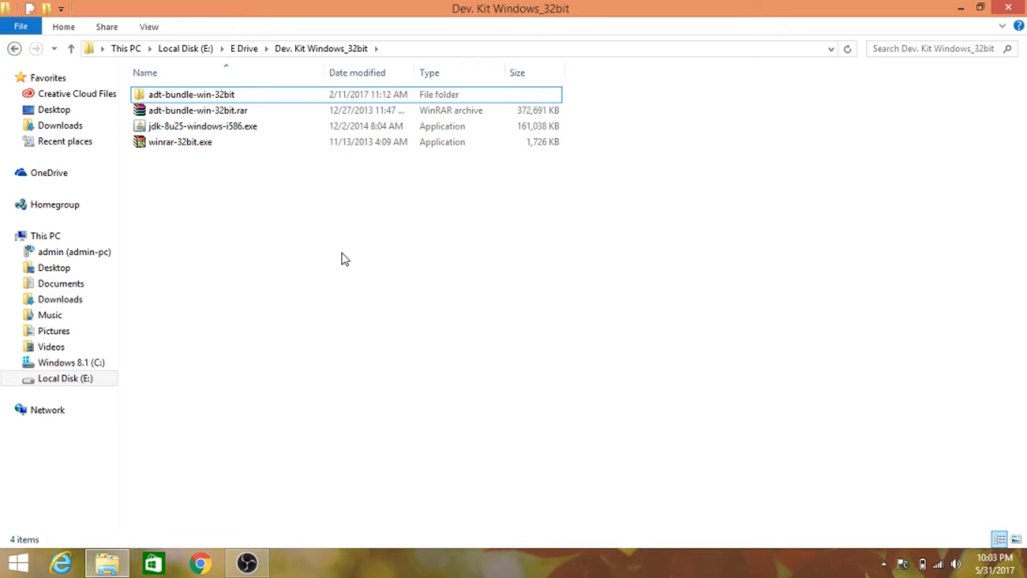
pyautogui.moveTo(348, 256)
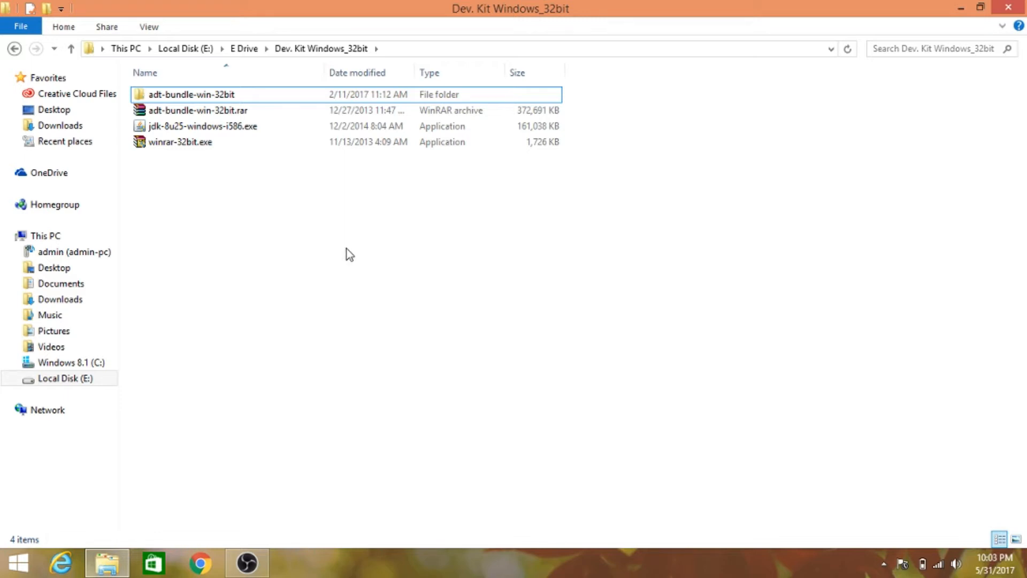
pyautogui.moveTo(315, 206)
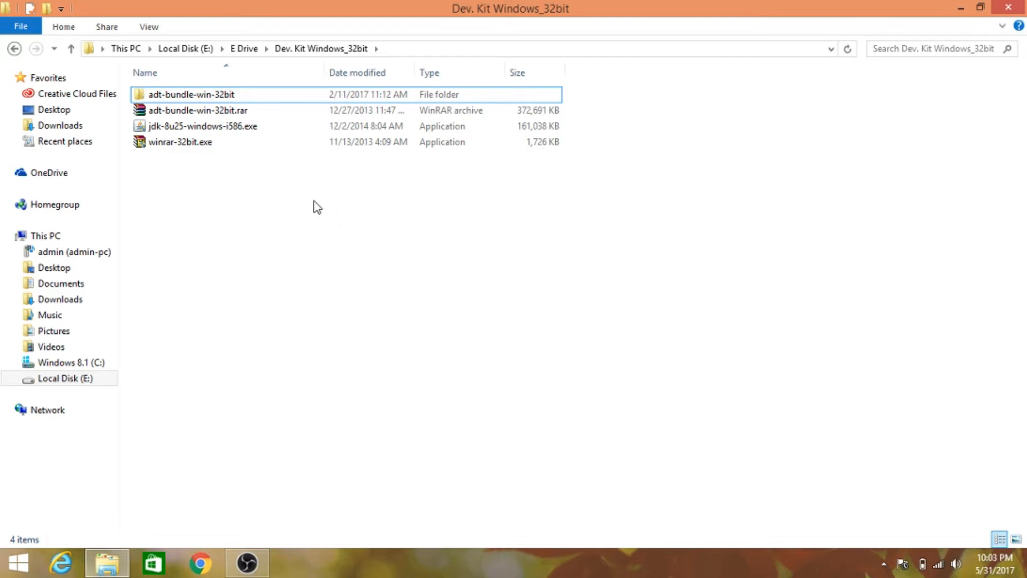
pyautogui.rightClick(316, 207)
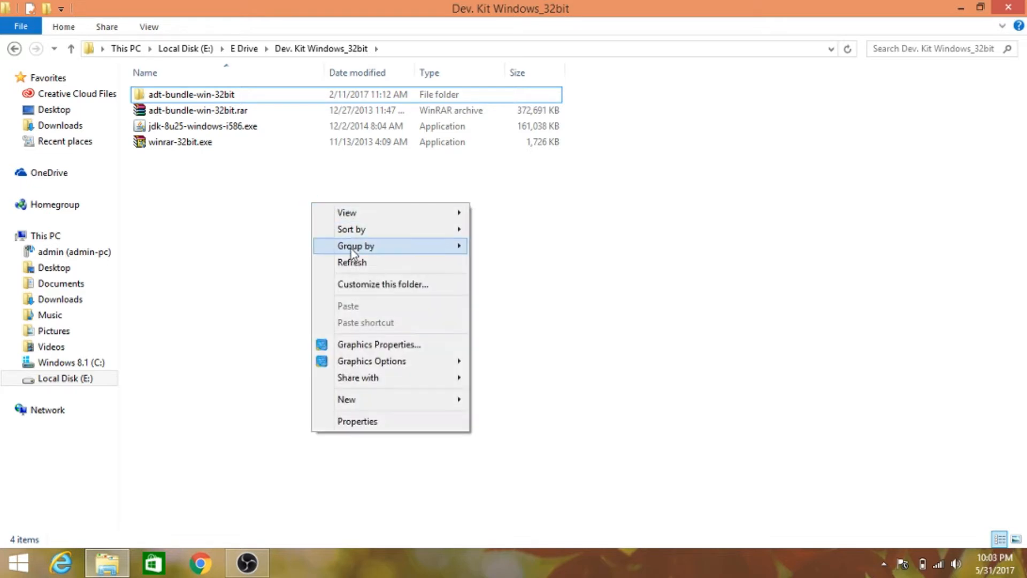
pyautogui.click(350, 249)
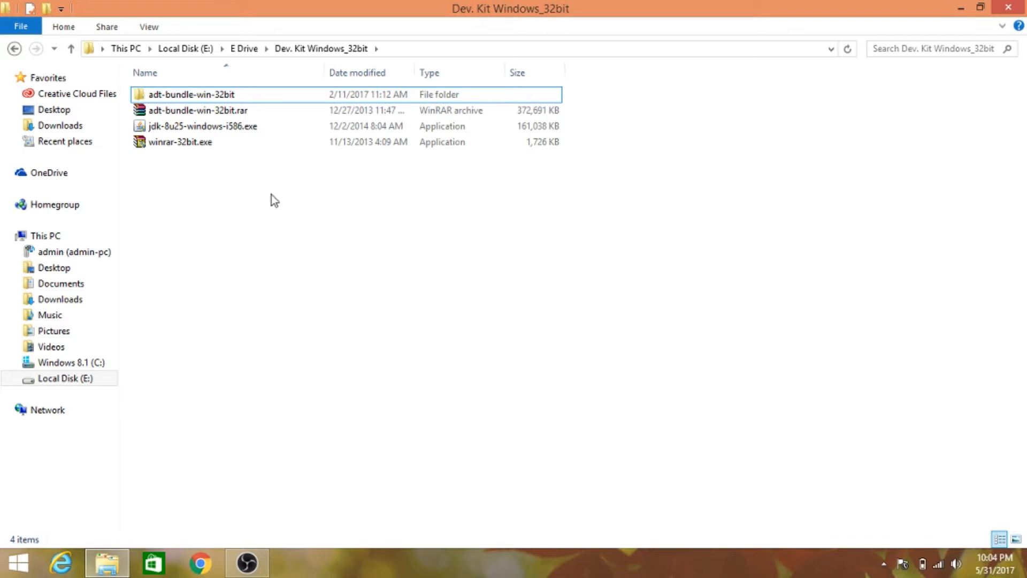
pyautogui.click(202, 126)
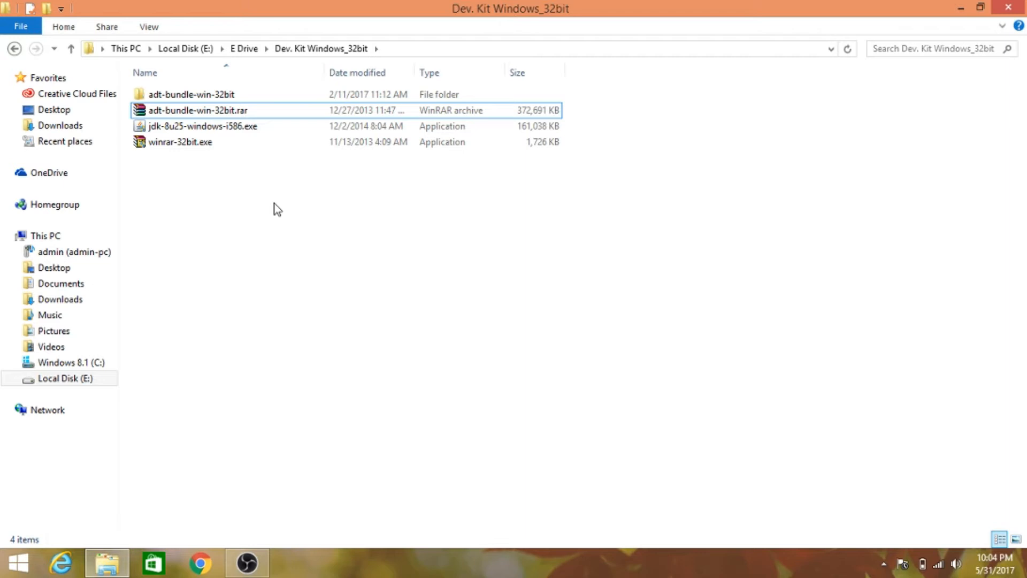
pyautogui.rightClick(275, 209)
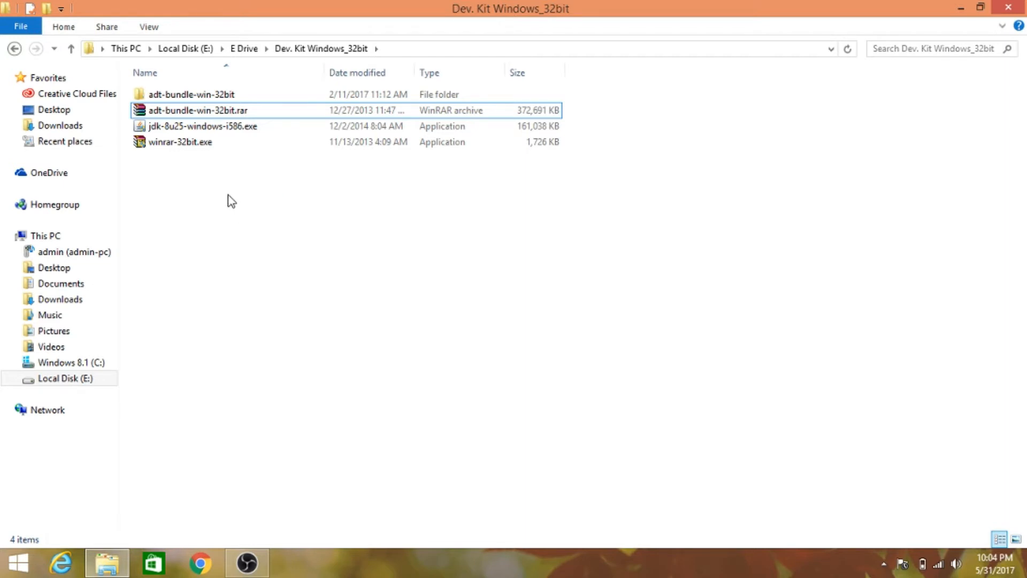
pyautogui.click(202, 126)
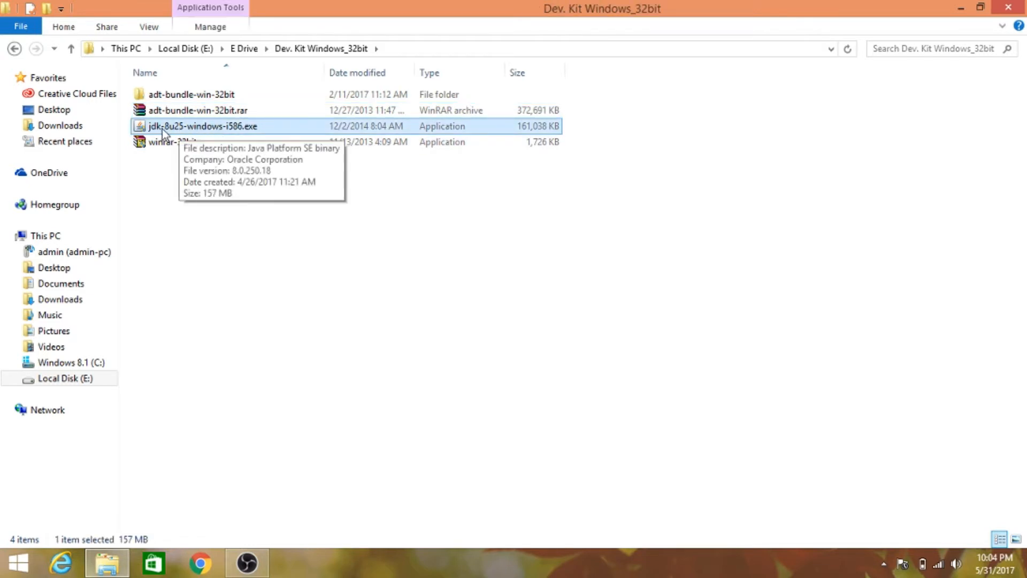
pyautogui.moveTo(254, 129)
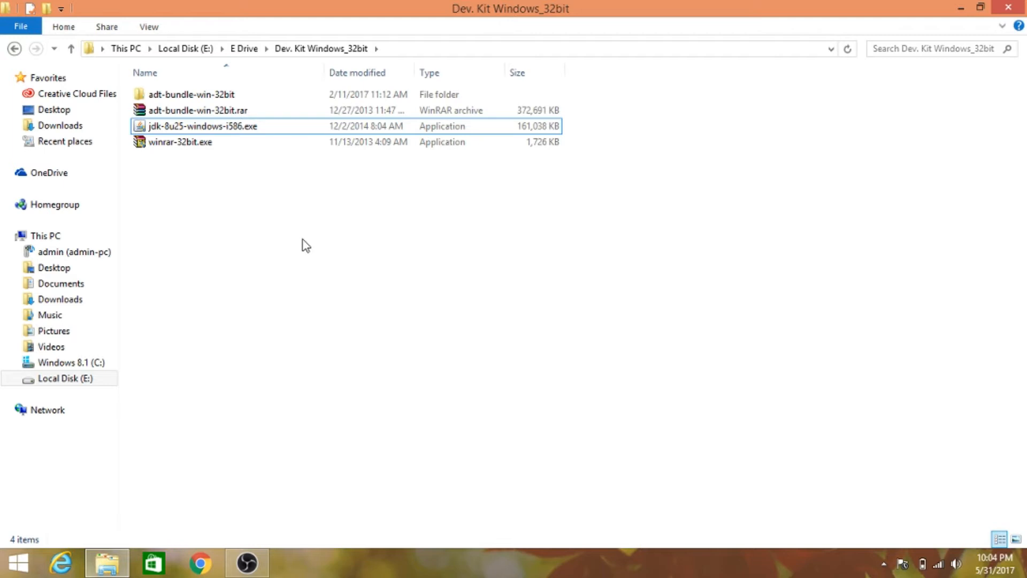
pyautogui.click(196, 110)
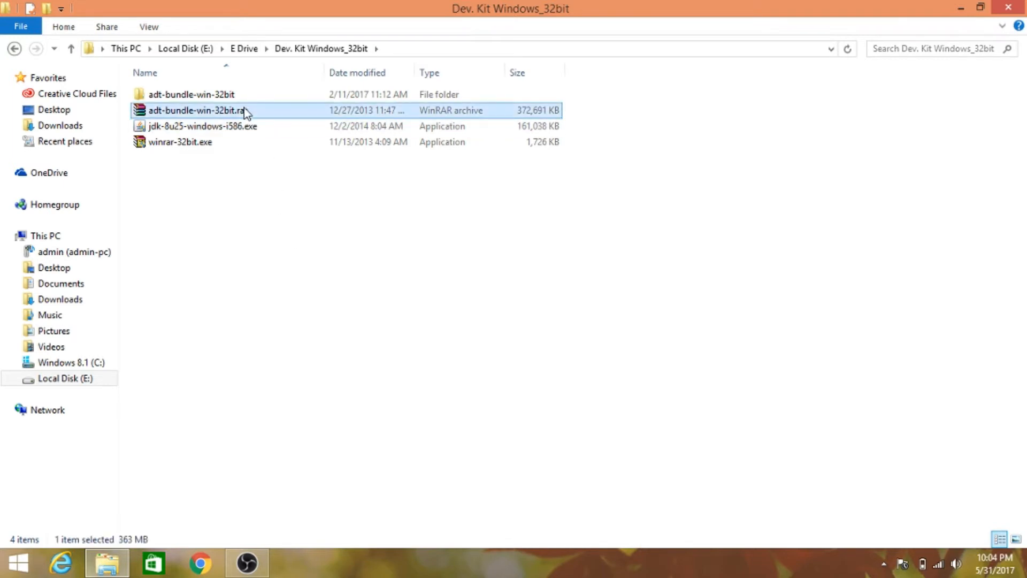
pyautogui.click(181, 141)
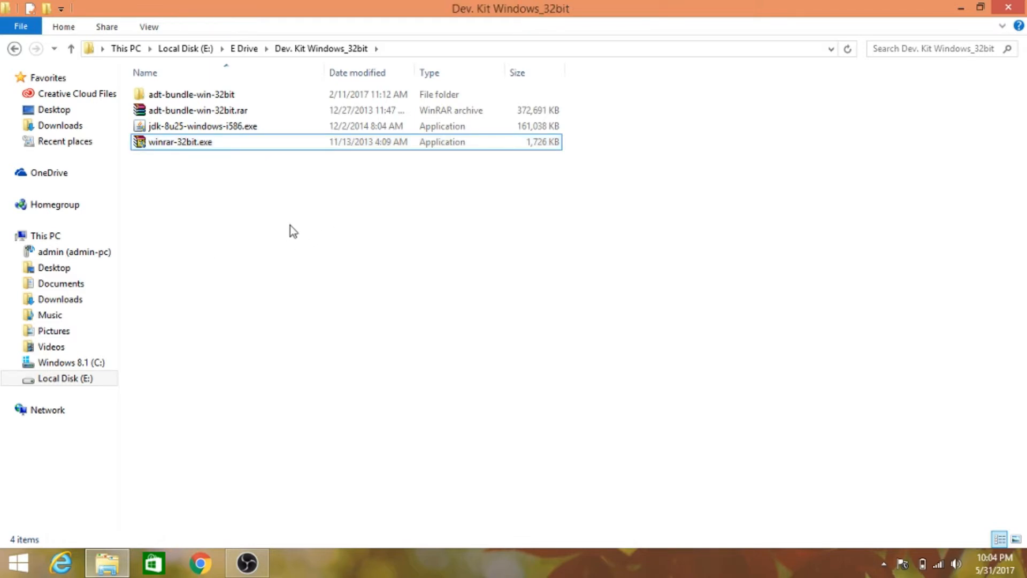
pyautogui.click(197, 110)
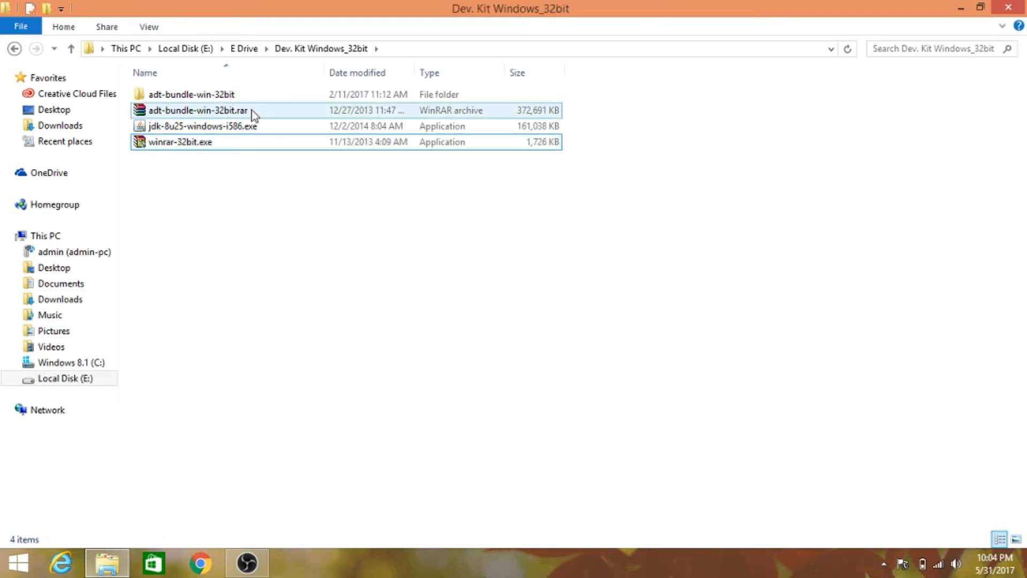
pyautogui.click(196, 111)
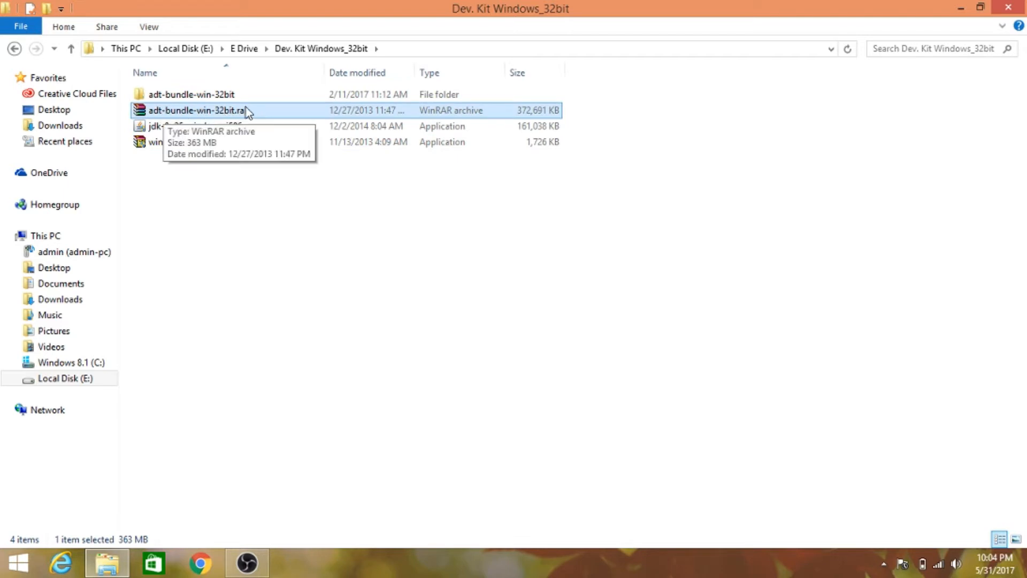
# Step: Navigate into adt-bundle-win-32bit\Android-Bundle\eclipse and launch eclipse.exe
pyautogui.doubleClick(191, 94)
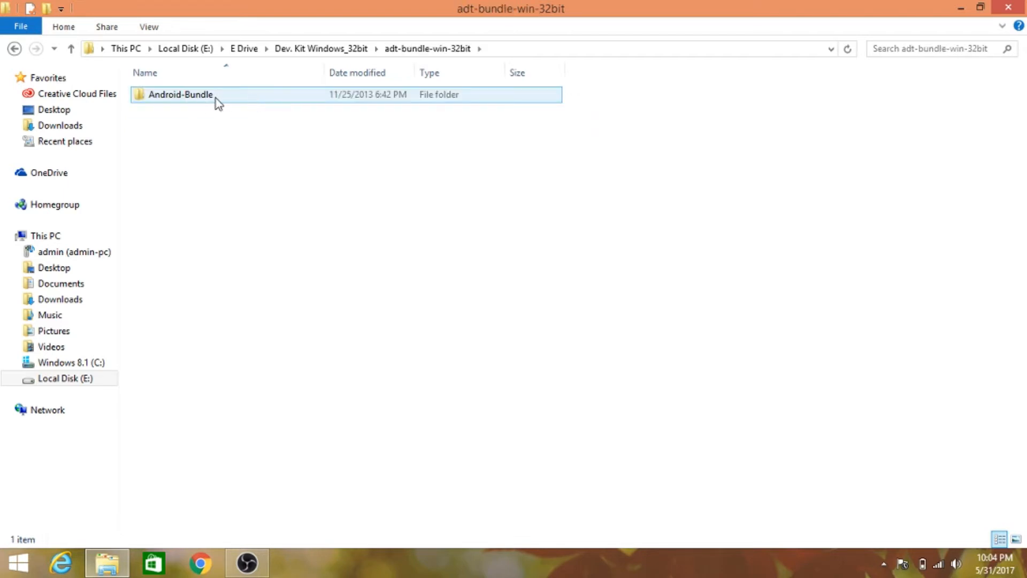
pyautogui.doubleClick(179, 94)
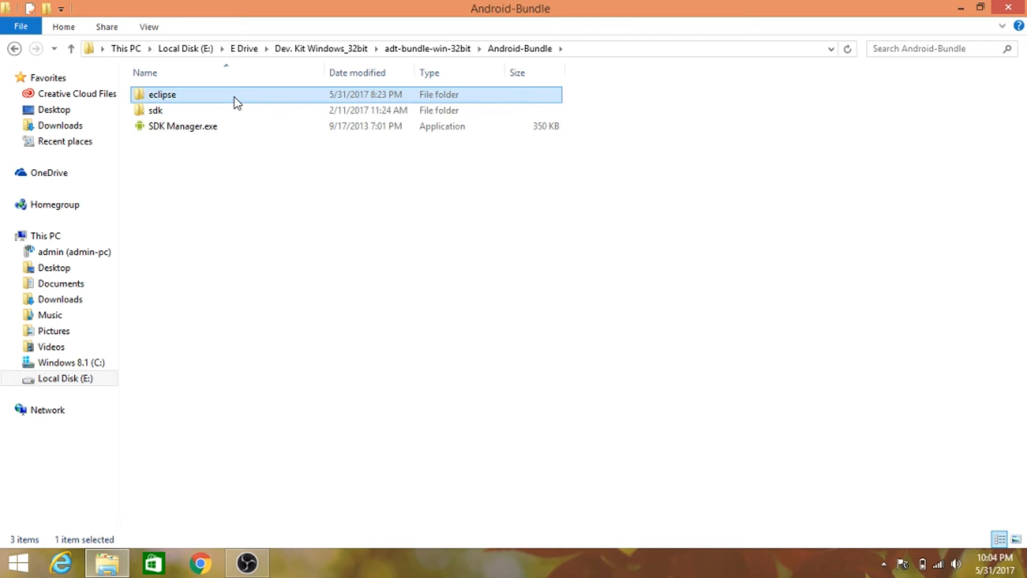
pyautogui.click(183, 126)
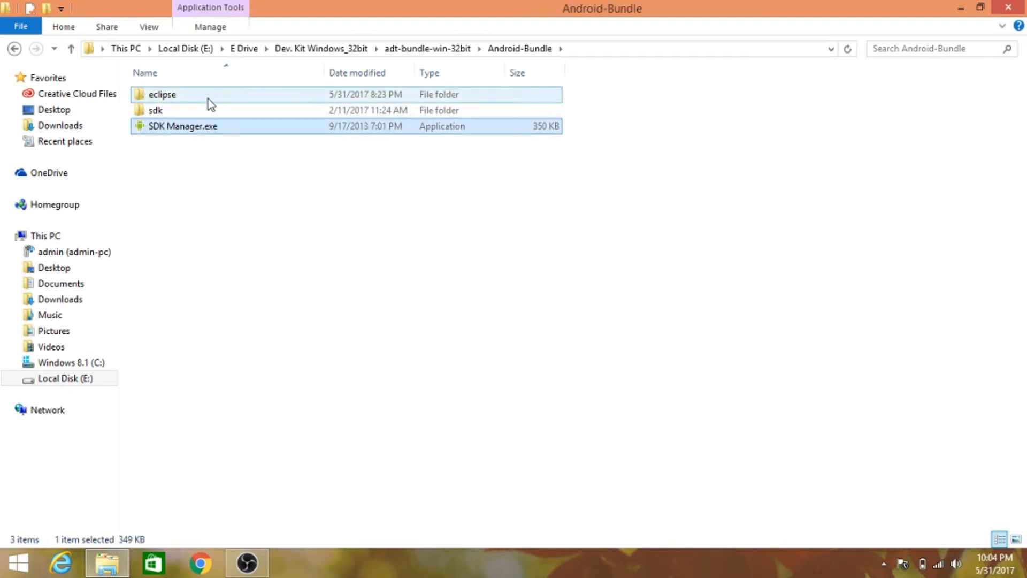
pyautogui.doubleClick(162, 94)
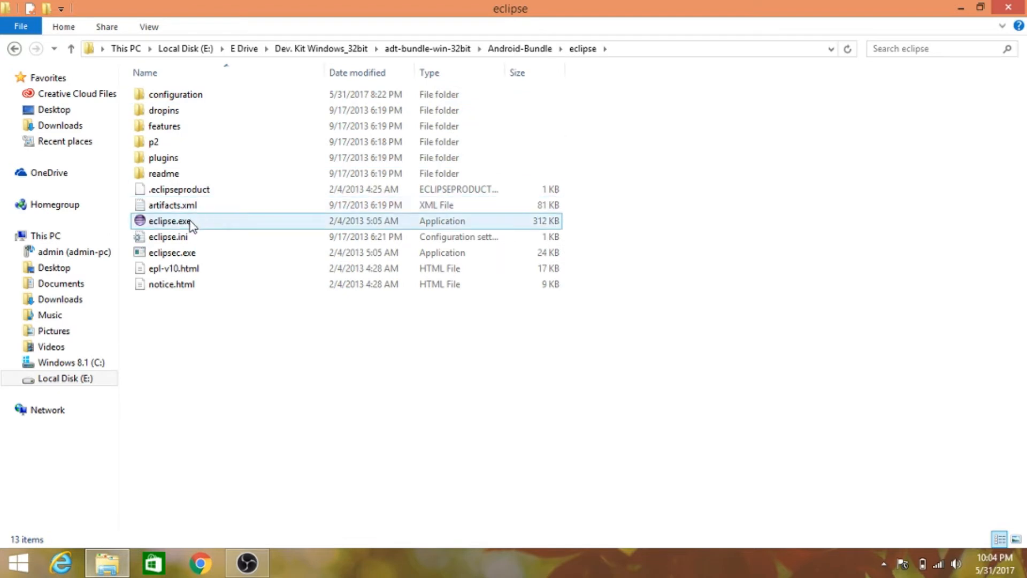
pyautogui.click(169, 221)
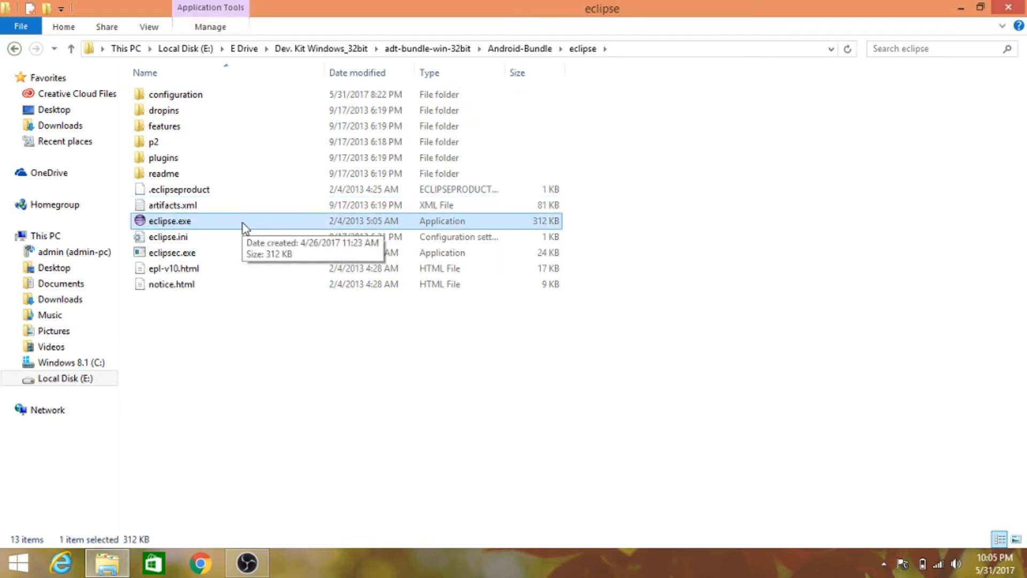
pyautogui.doubleClick(169, 221)
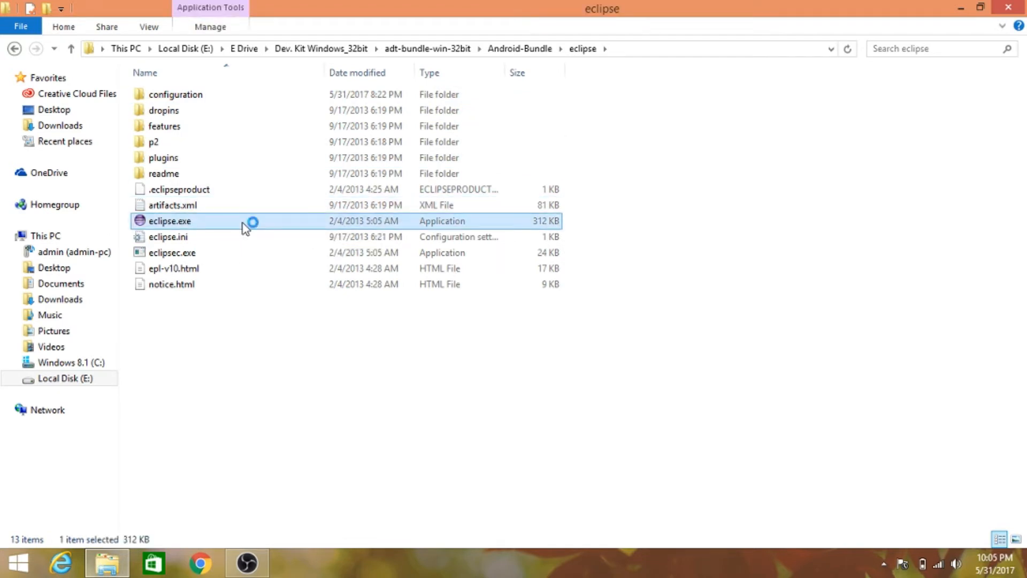
# Step: Start Eclipse ADT and accept E:\E Drive\Android App as the workspace
pyautogui.doubleClick(169, 221)
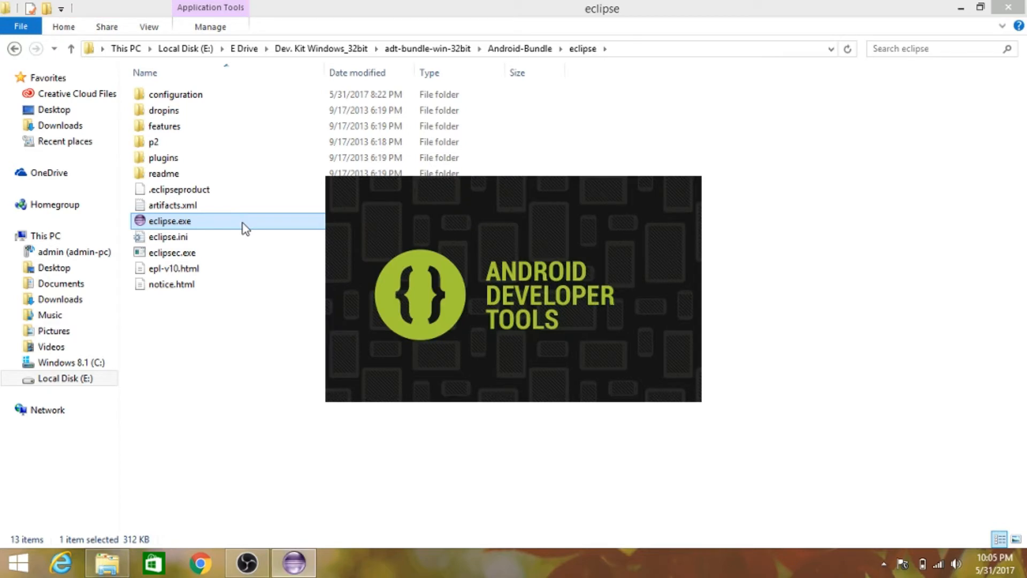
pyautogui.doubleClick(169, 221)
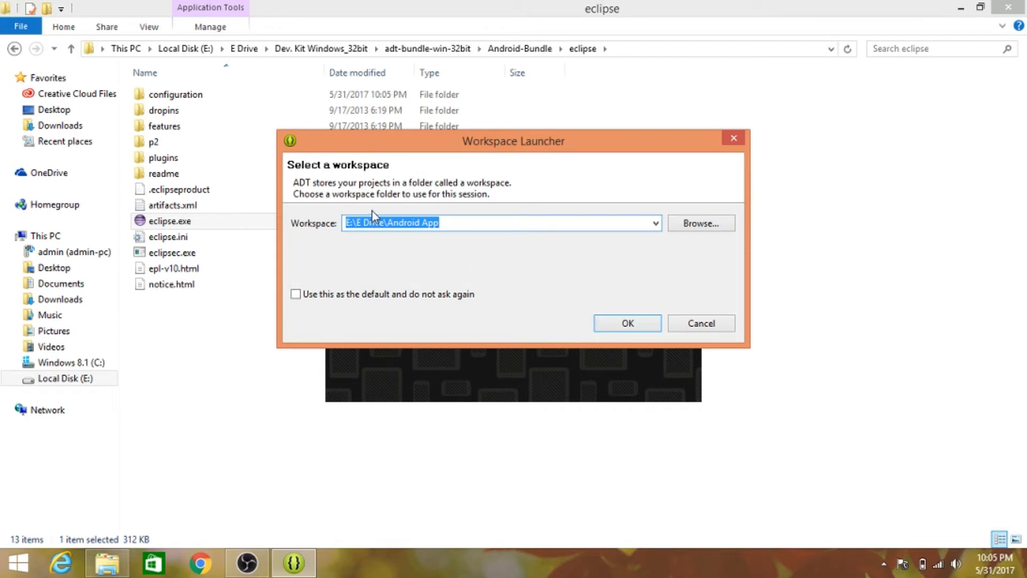
pyautogui.click(467, 222)
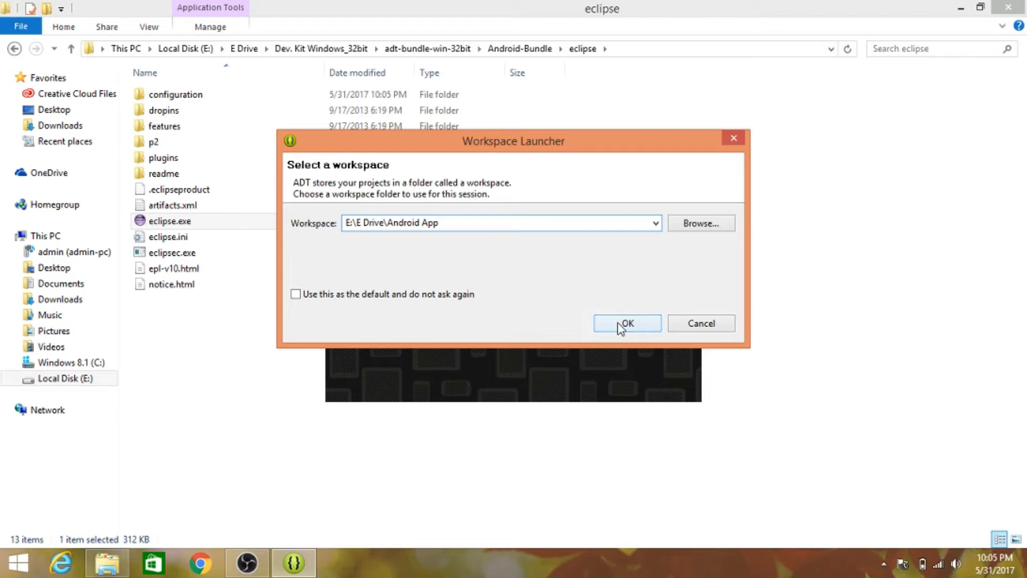
pyautogui.click(626, 323)
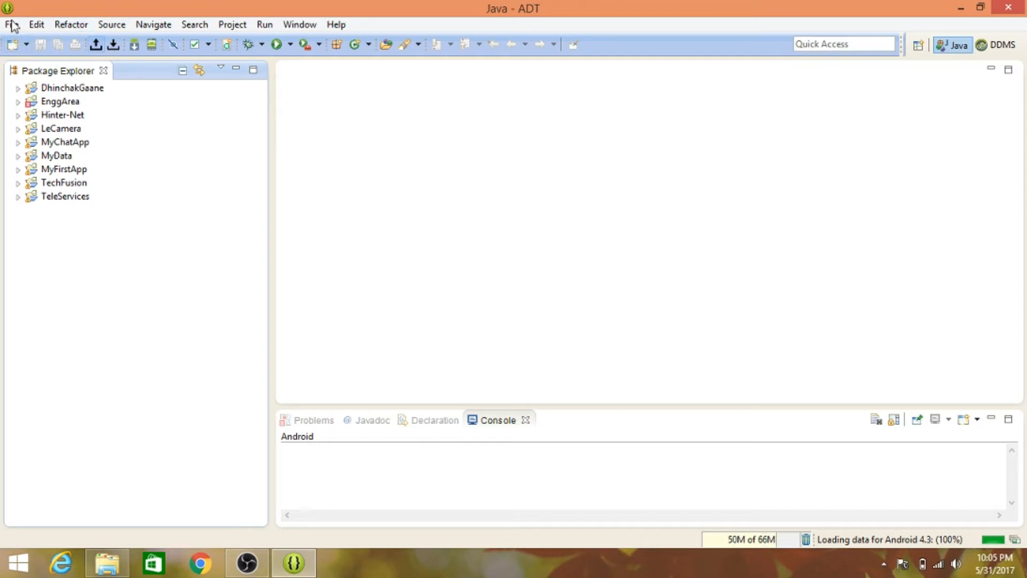
# Step: Show the File > New choices in the loaded Java - ADT workbench
pyautogui.click(11, 24)
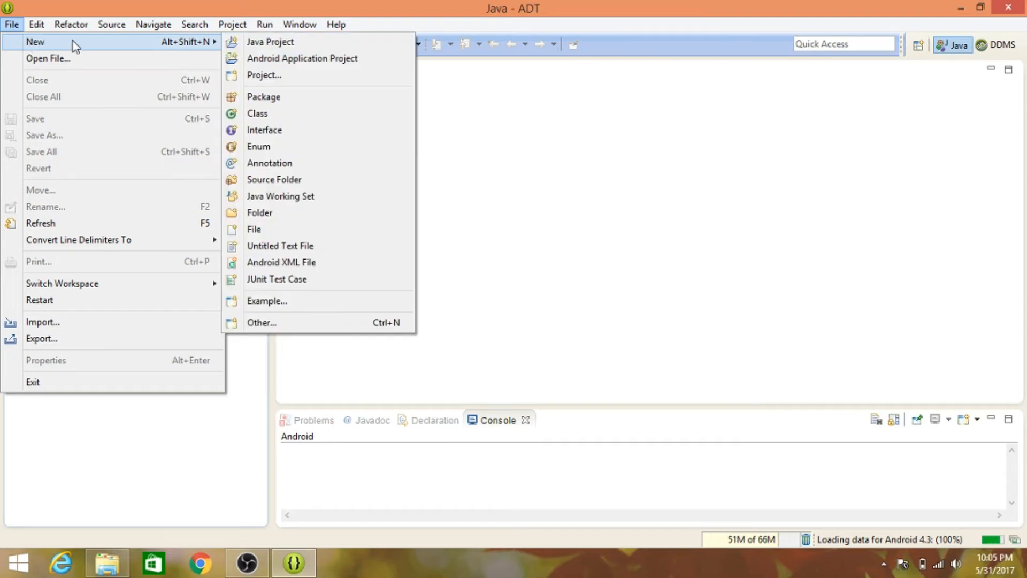
pyautogui.moveTo(302, 58)
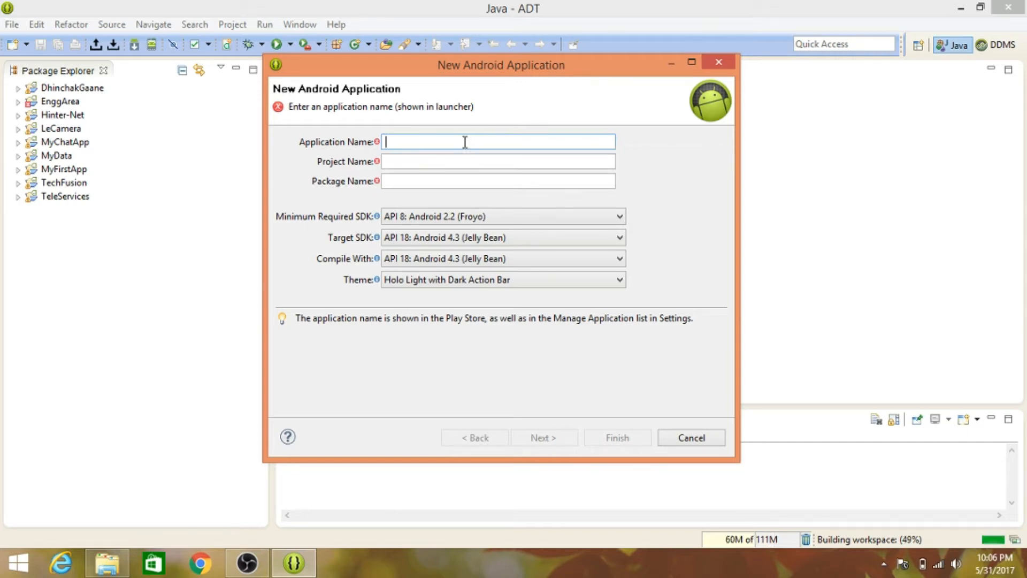
# Step: Name the application 'First App' (project FirstApp, package com.example.firstapp) and continue to Configure Project
pyautogui.write('First')
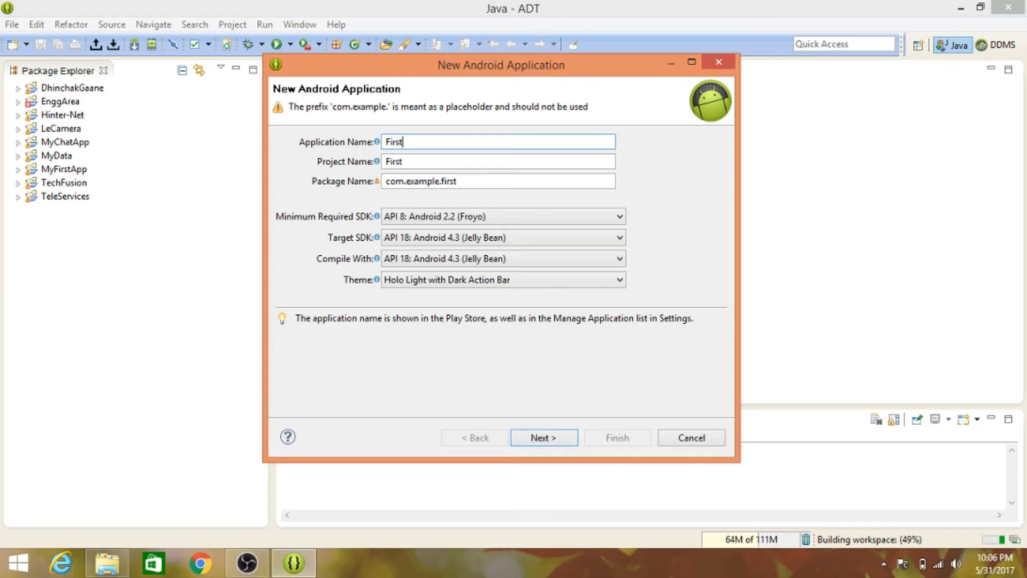
pyautogui.write('App')
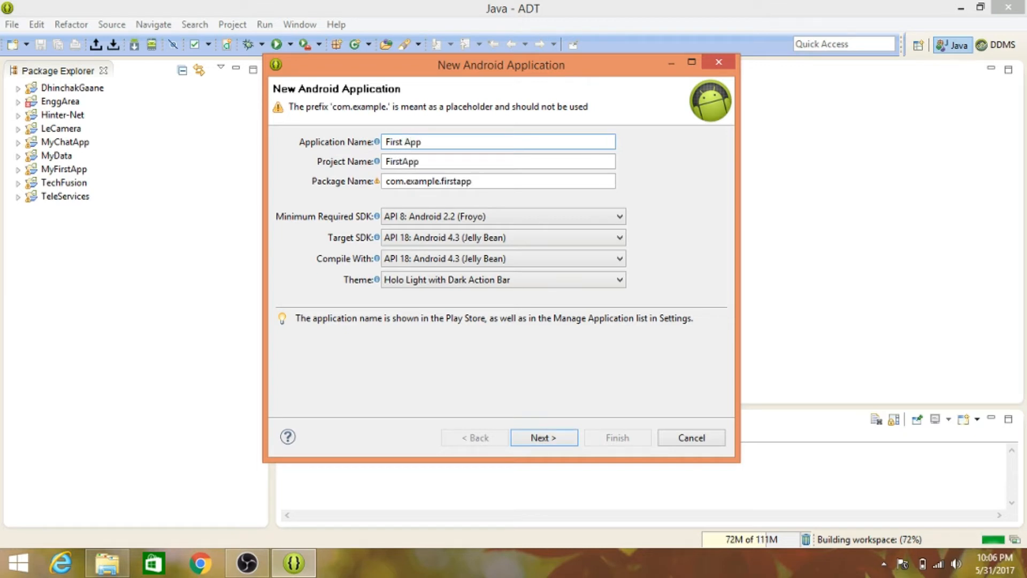
pyautogui.click(429, 142)
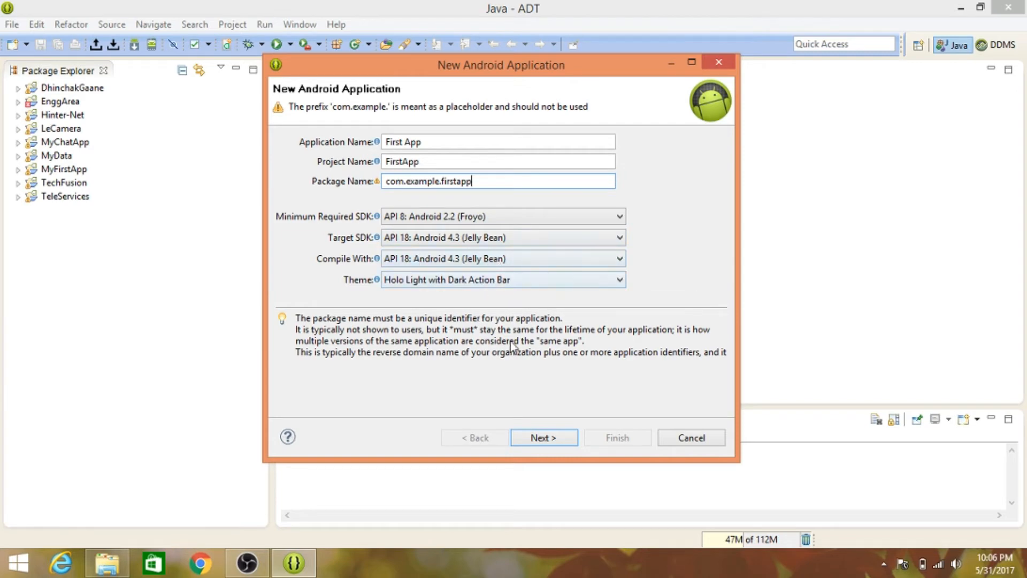
pyautogui.click(543, 438)
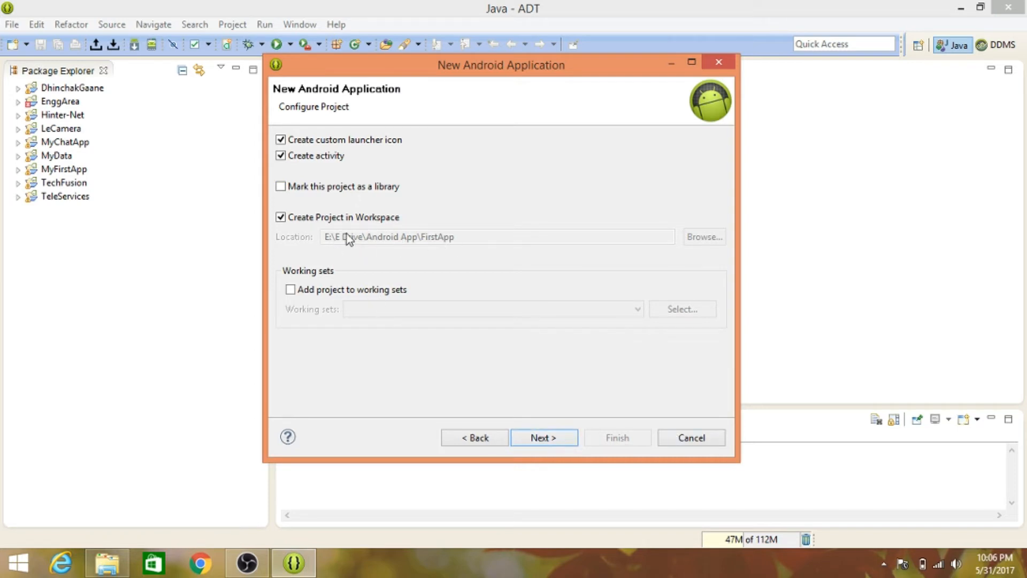
pyautogui.moveTo(328, 246)
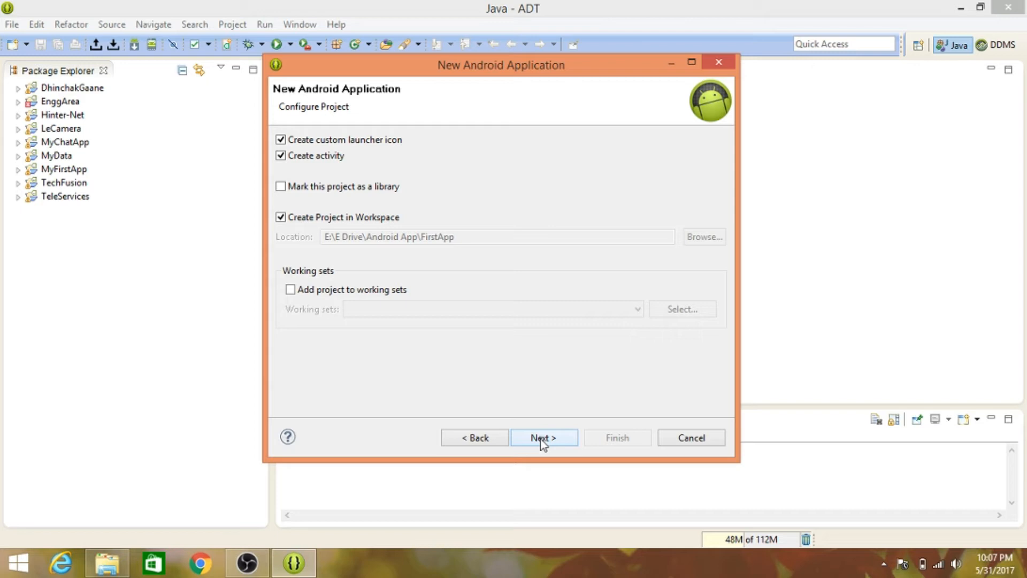
# Step: Keep the default Configure Project options and continue to the launcher icon page
pyautogui.click(542, 438)
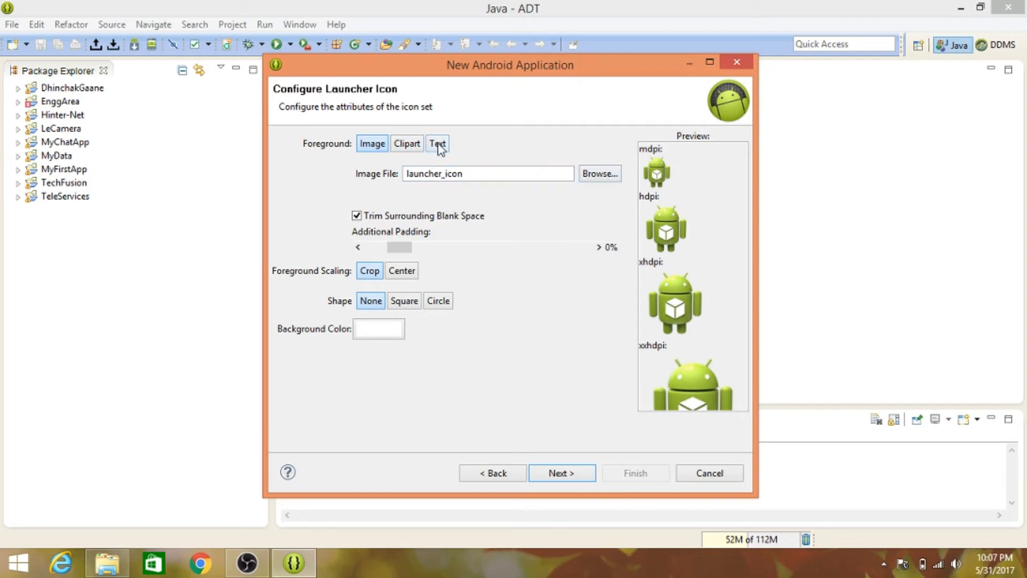
# Step: Use the Android robot clip art as the launcher icon foreground
pyautogui.click(406, 144)
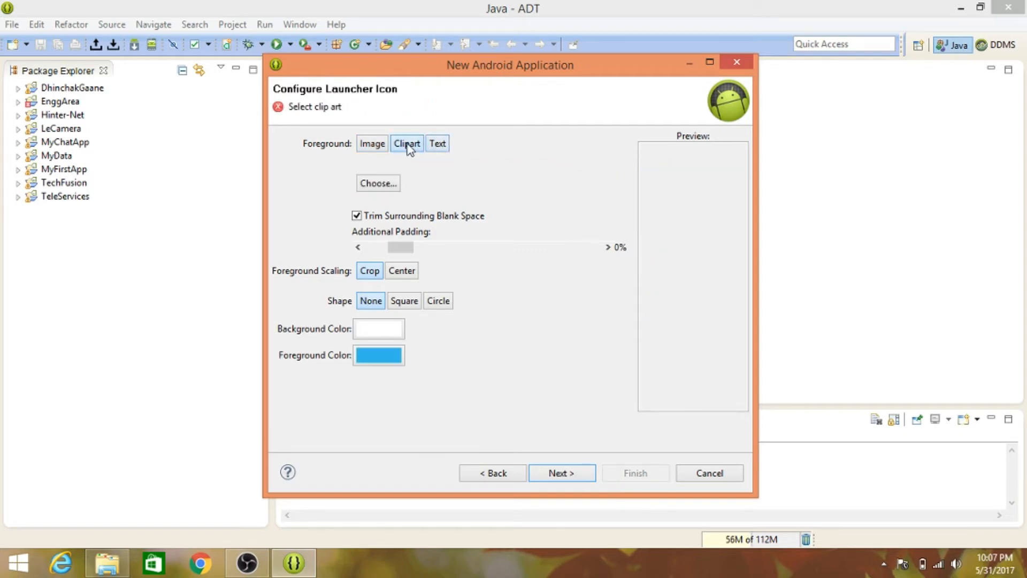
pyautogui.click(406, 143)
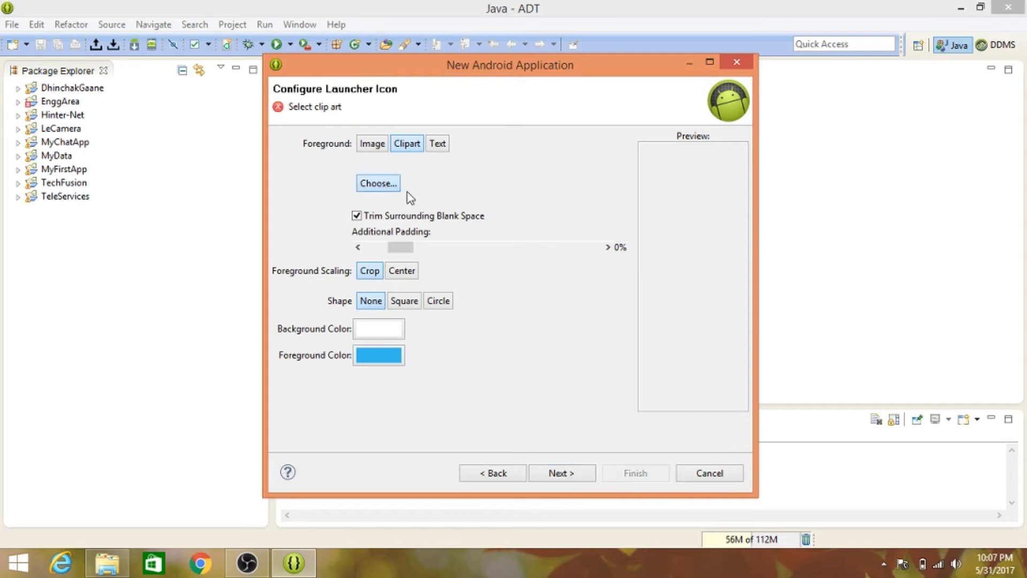
pyautogui.click(377, 183)
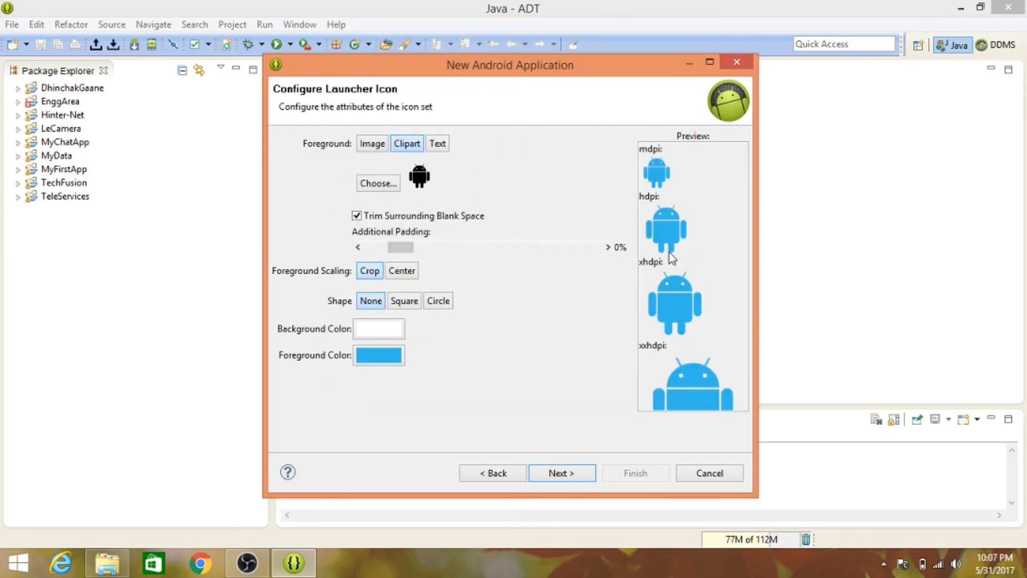
# Step: Colour the icon foreground red, give it a circle shape and continue to Create Activity
pyautogui.click(378, 356)
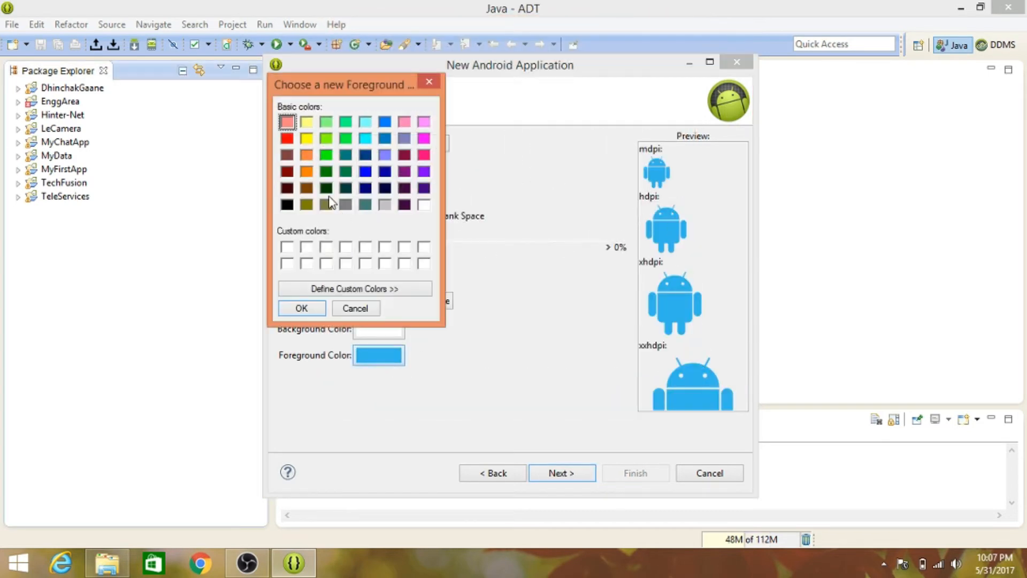
pyautogui.click(286, 138)
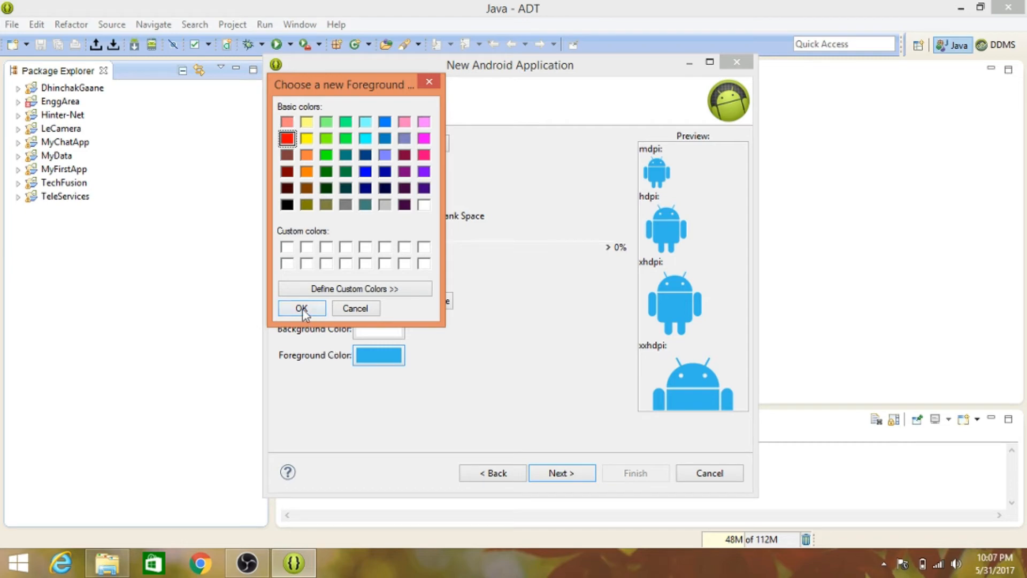
pyautogui.click(300, 308)
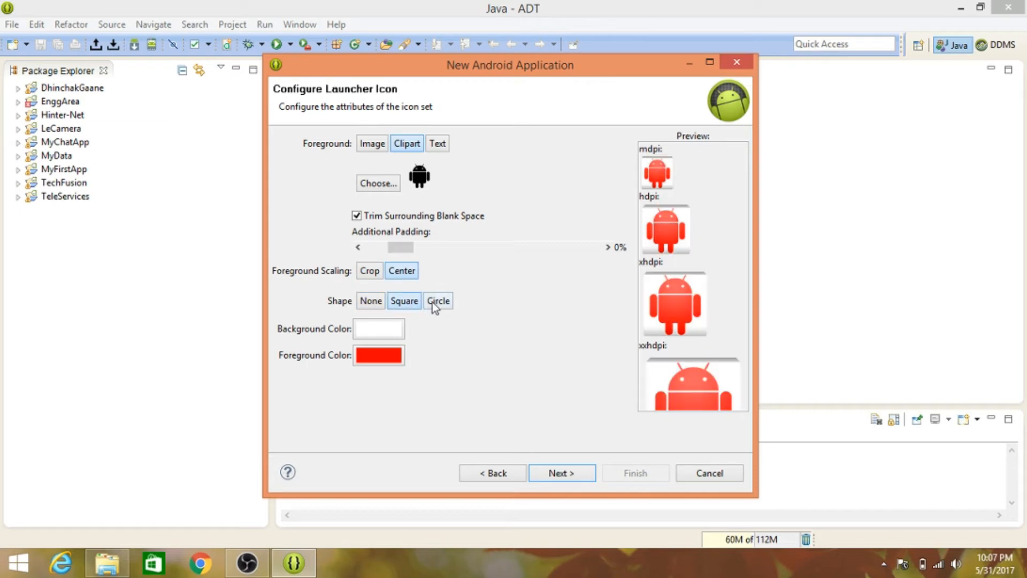
pyautogui.click(438, 301)
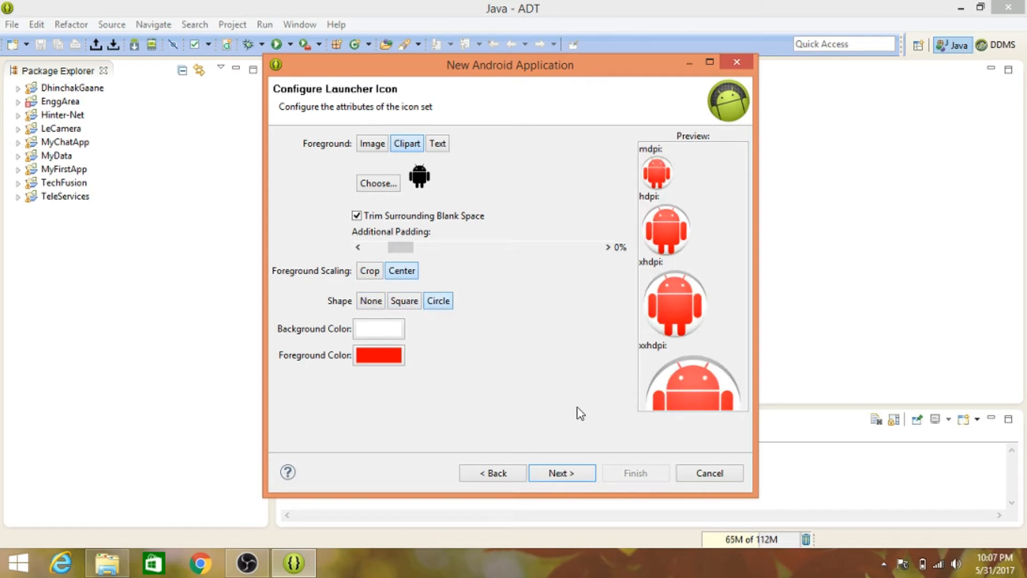
pyautogui.click(562, 473)
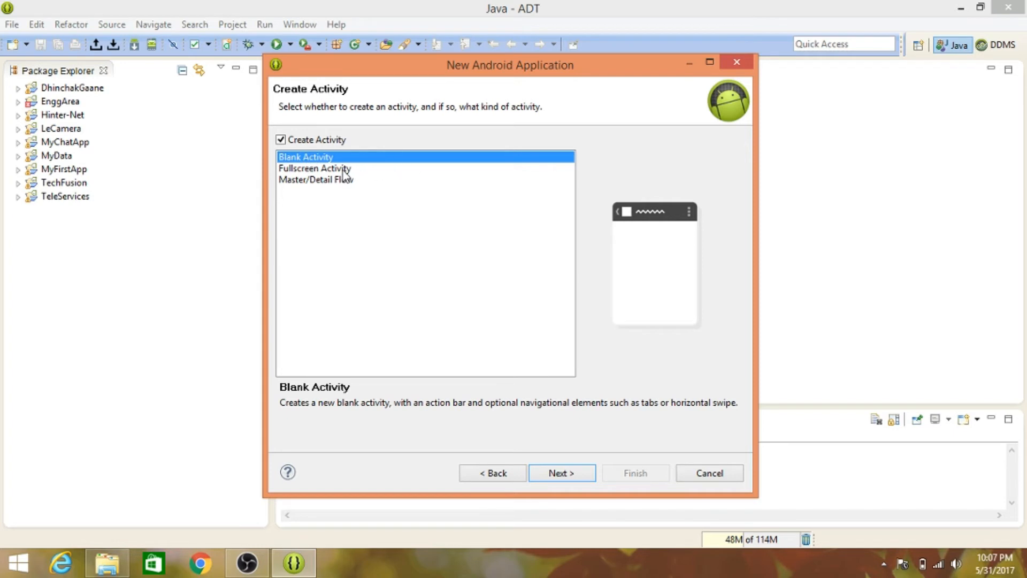
# Step: Choose the Blank Activity template over Master/Detail Flow and continue to activity naming
pyautogui.click(316, 179)
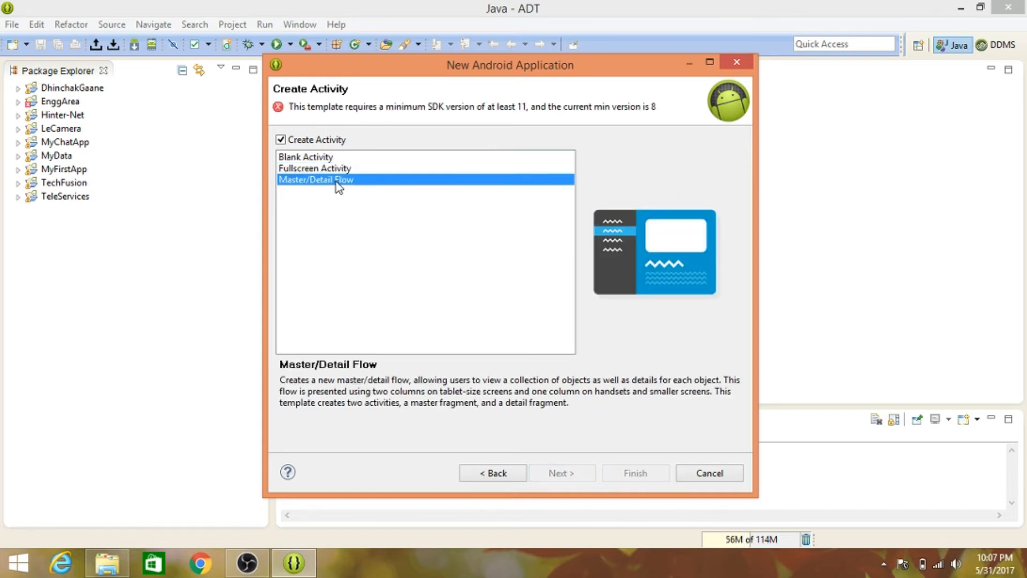
pyautogui.click(305, 157)
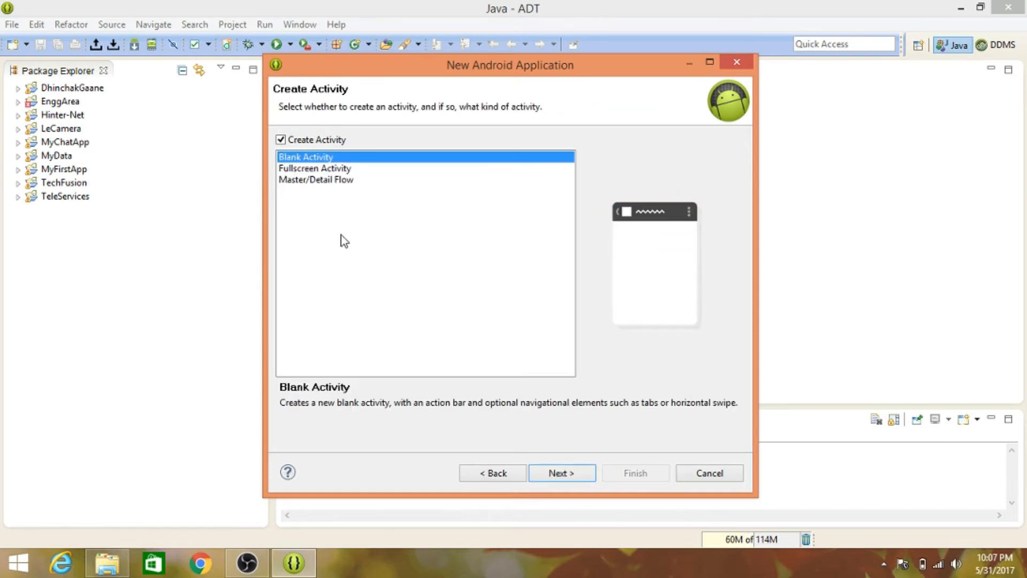
pyautogui.moveTo(353, 242)
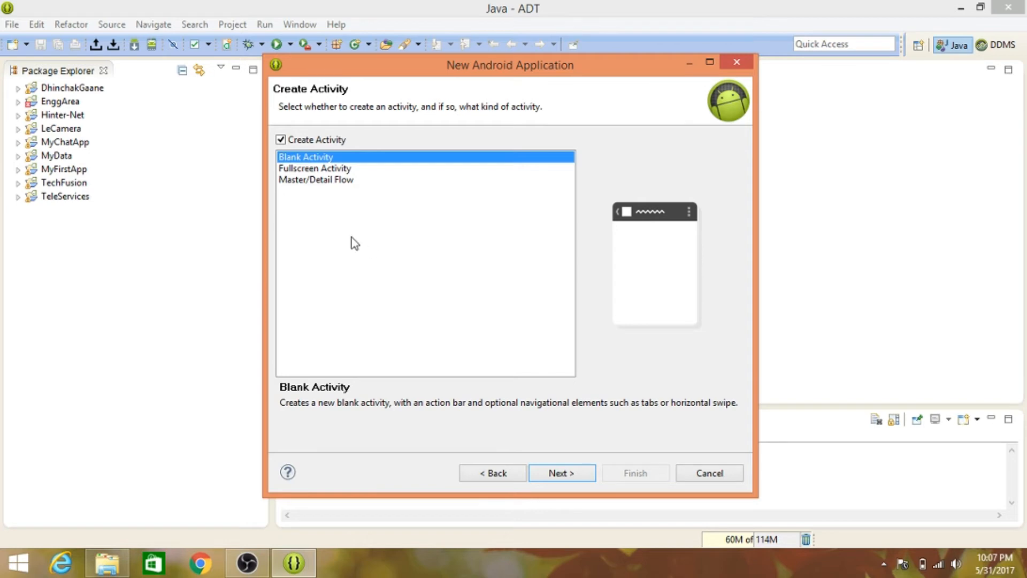
pyautogui.moveTo(539, 412)
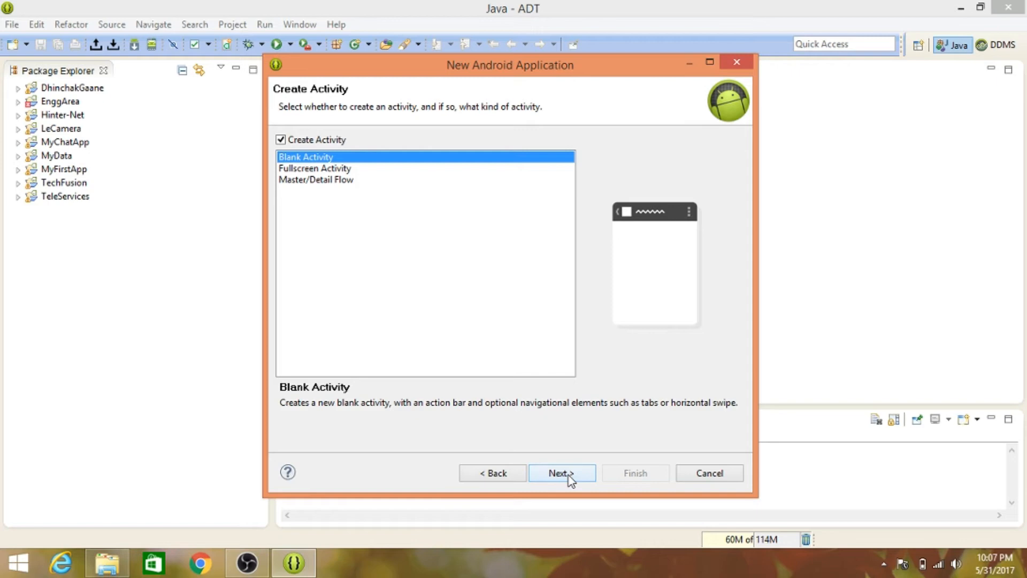
pyautogui.click(561, 473)
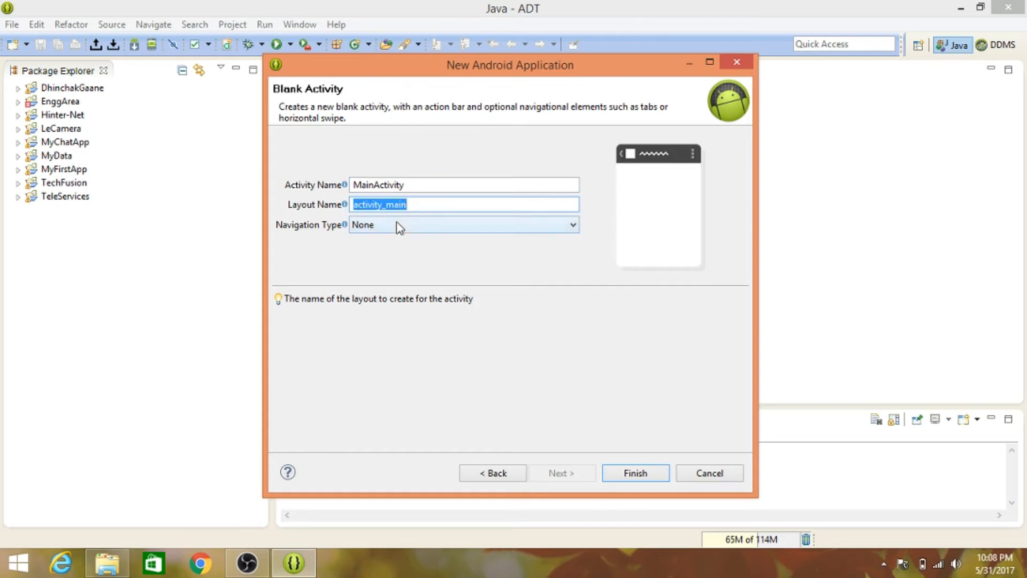
# Step: Keep Navigation Type None for MainActivity and finish creating the FirstApp project
pyautogui.click(463, 224)
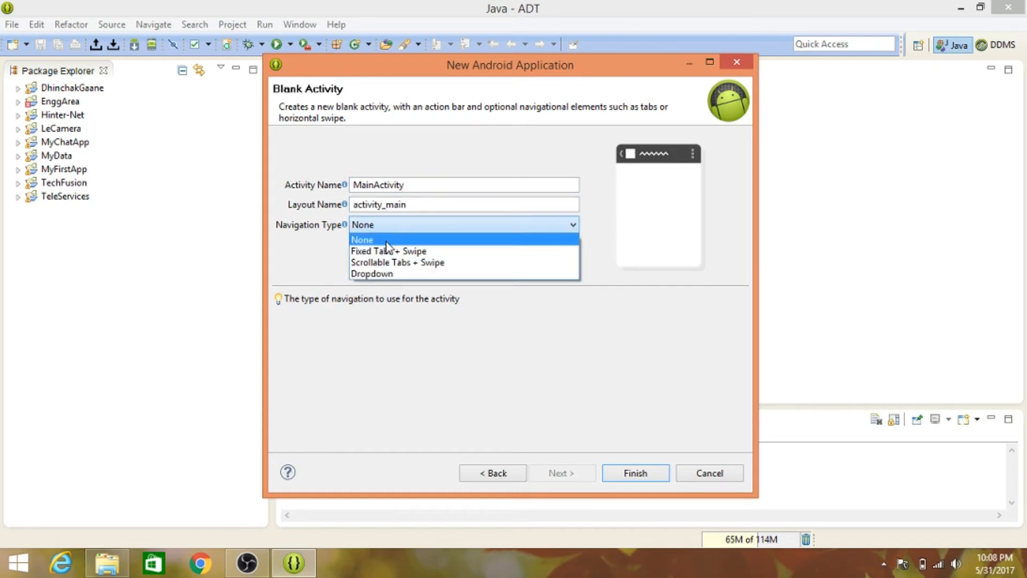
pyautogui.click(361, 239)
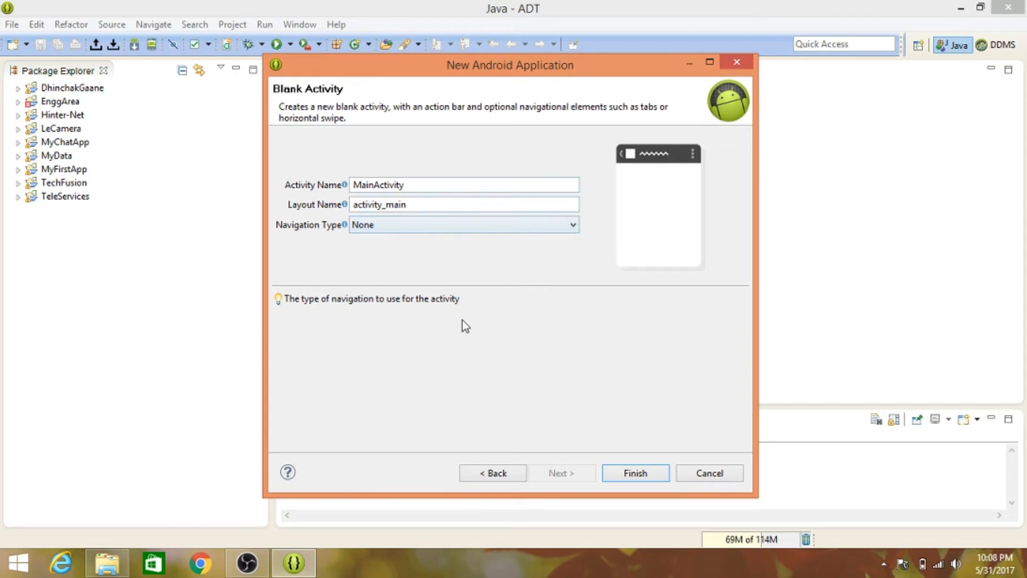
pyautogui.moveTo(531, 244)
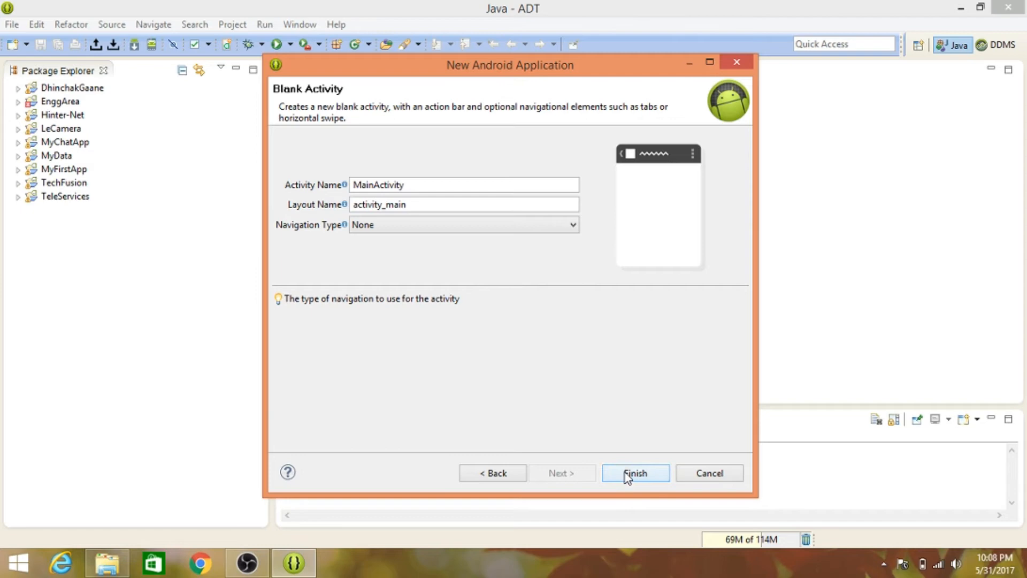
pyautogui.click(634, 472)
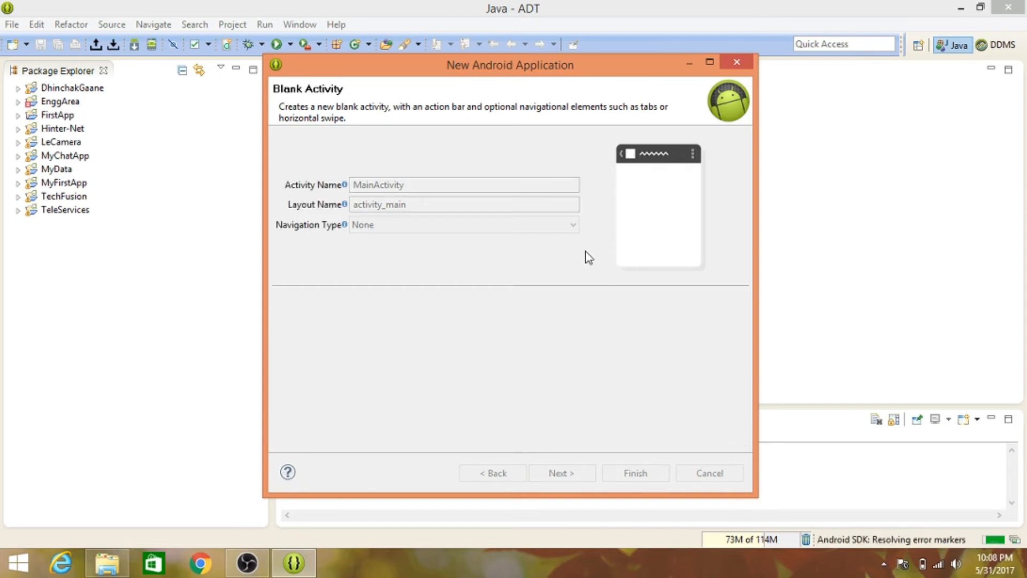
# Step: Close the wizard and view MainActivity.java from src/com.example.firstapp in the editor
pyautogui.click(633, 472)
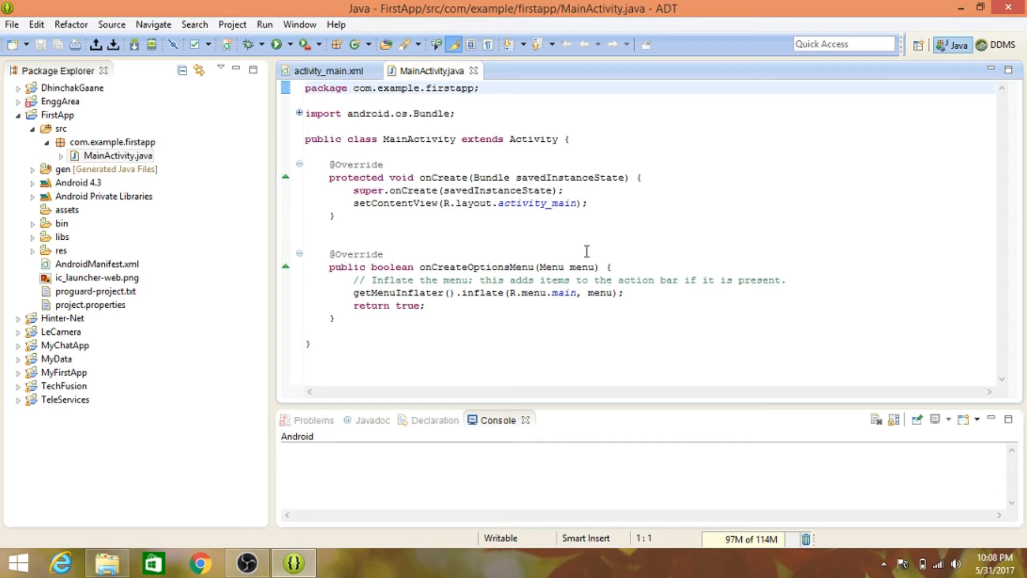
pyautogui.click(306, 88)
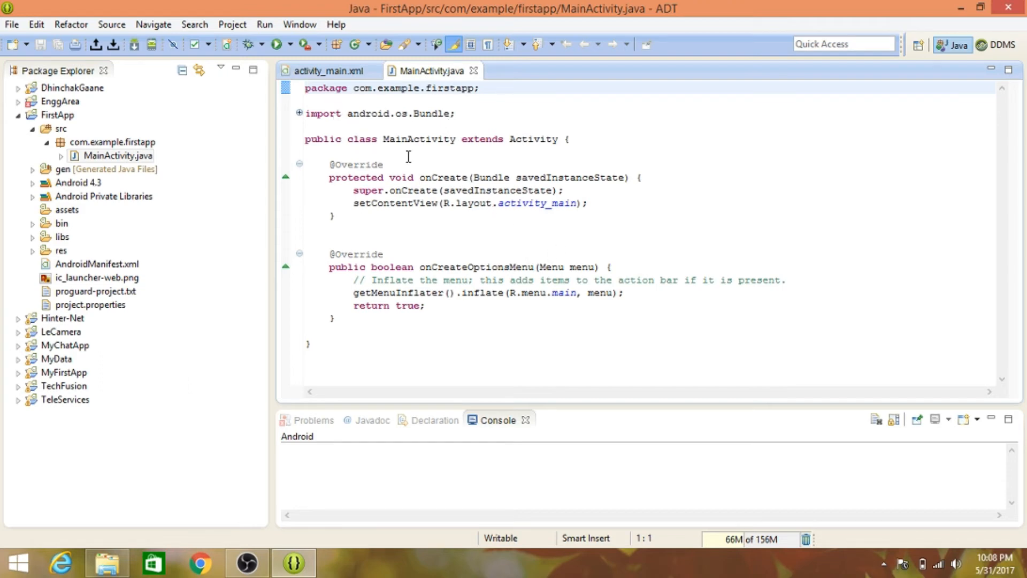
pyautogui.moveTo(399, 159)
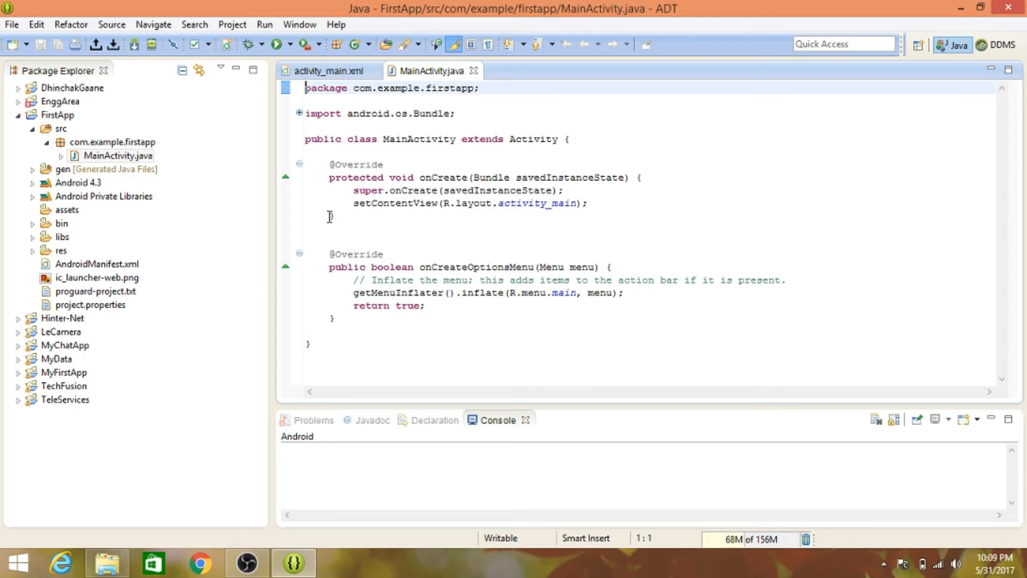
pyautogui.moveTo(361, 231)
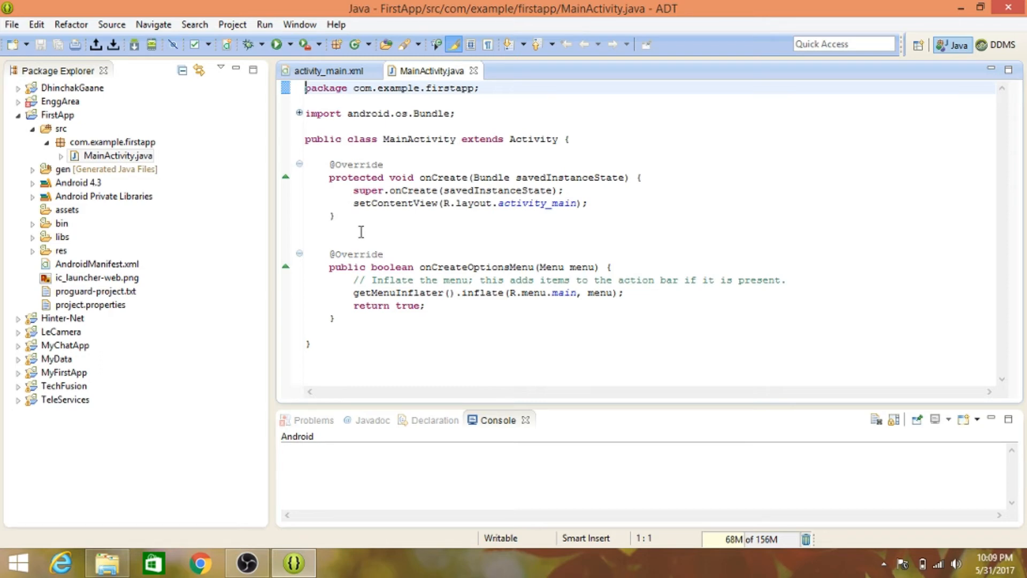
pyautogui.moveTo(417, 139)
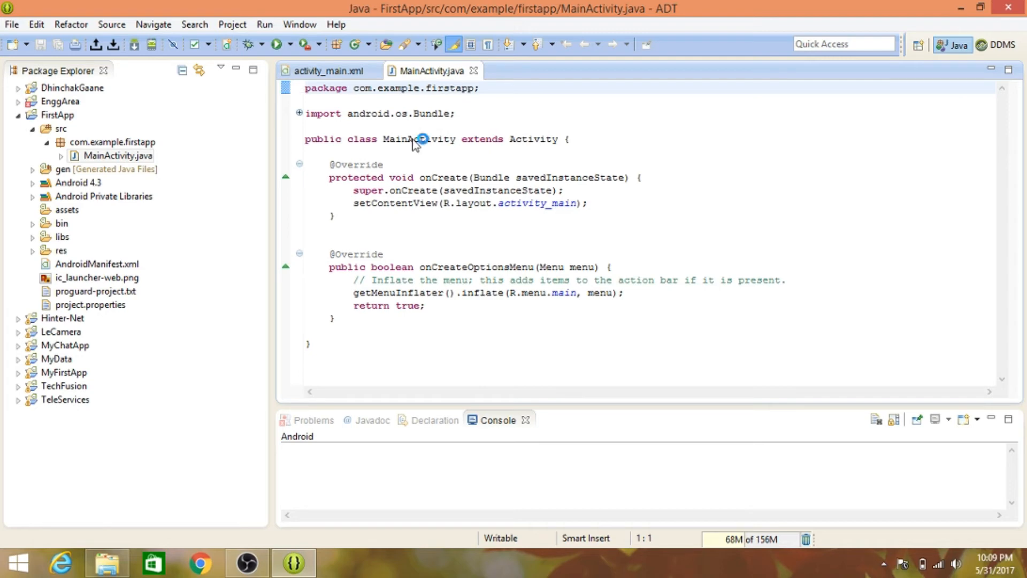
pyautogui.moveTo(430, 70)
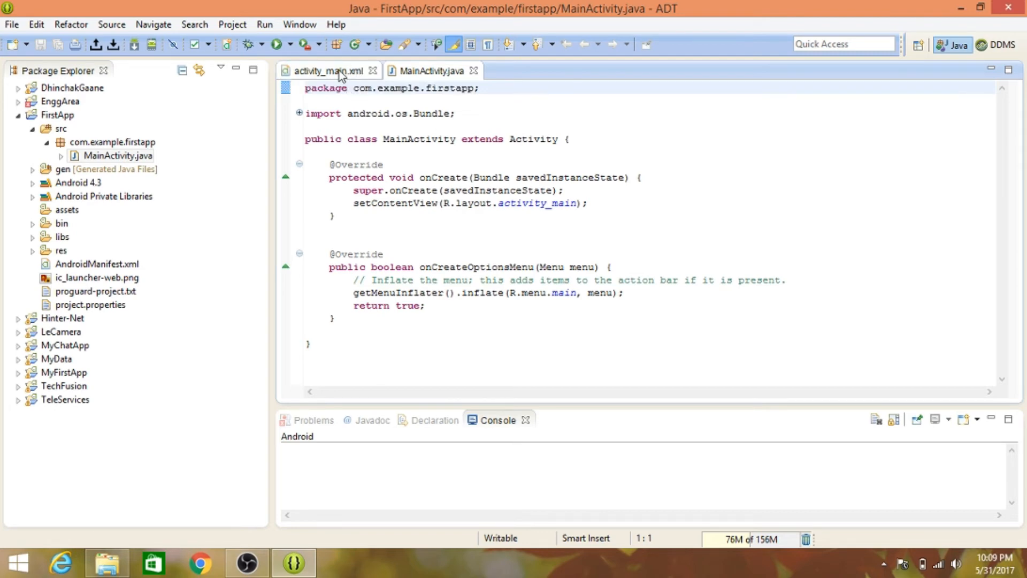
# Step: Show activity_main.xml as the graphical phone preview with the Hello world text
pyautogui.click(329, 71)
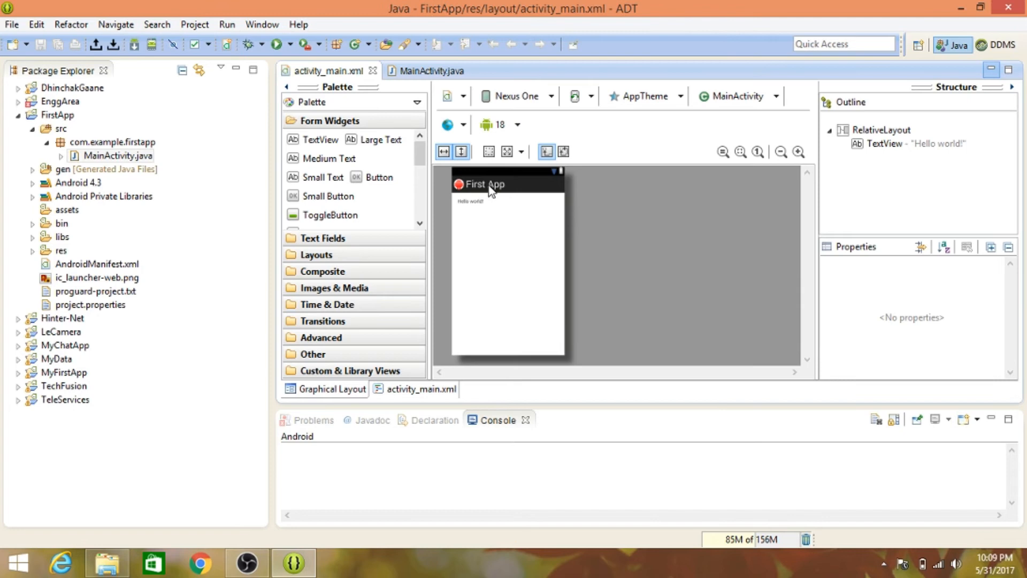
pyautogui.moveTo(557, 326)
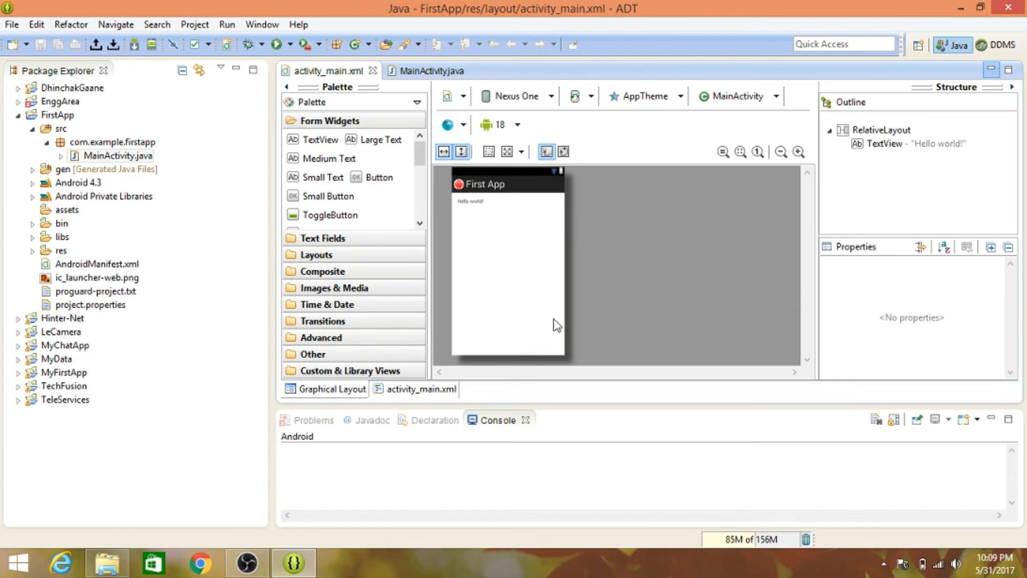
pyautogui.moveTo(596, 208)
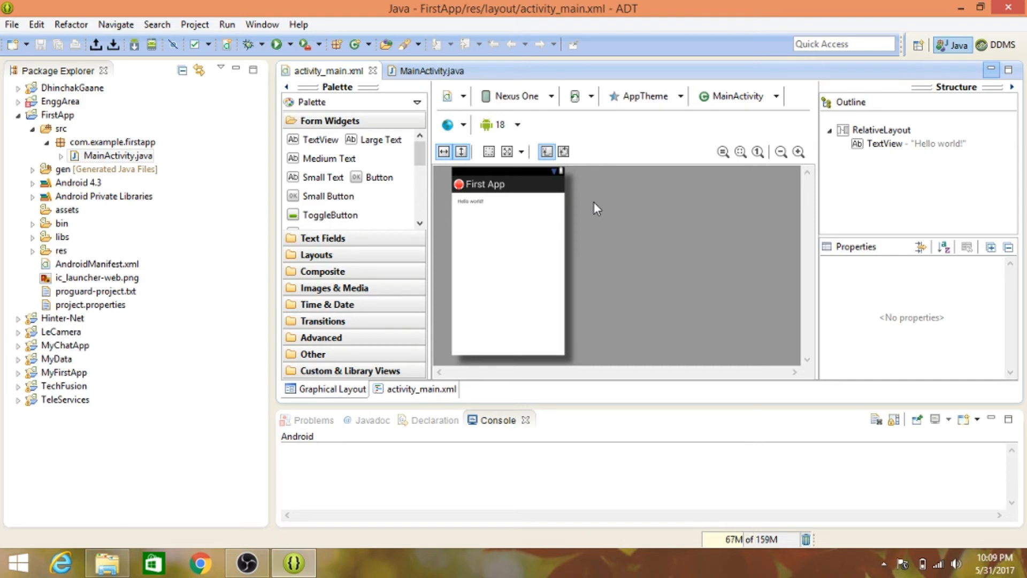
pyautogui.moveTo(475, 208)
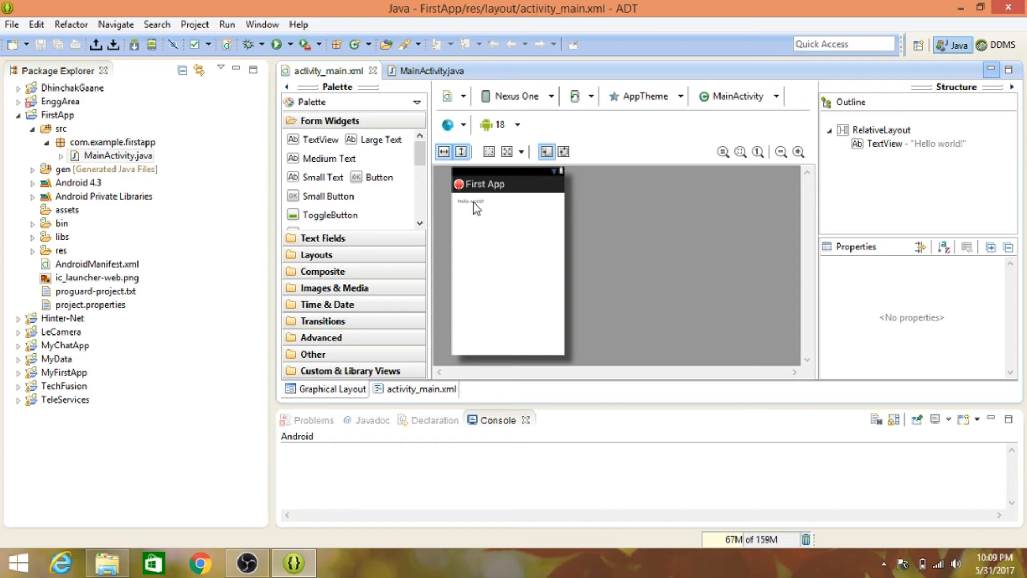
pyautogui.click(470, 201)
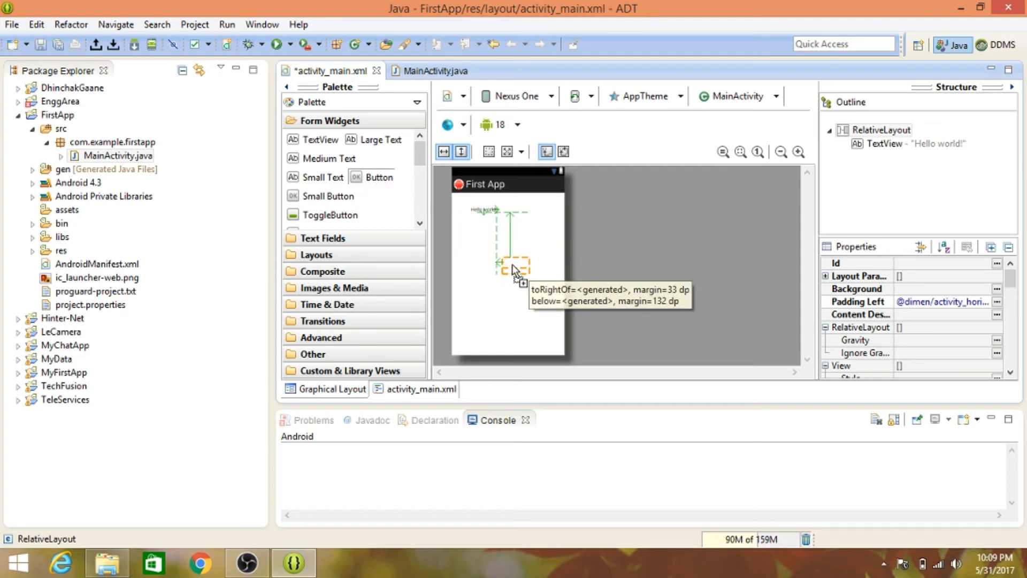
# Step: Place a Button from the Form Widgets palette below the Hello world text
pyautogui.moveTo(372, 177); pyautogui.dragTo(509, 264)
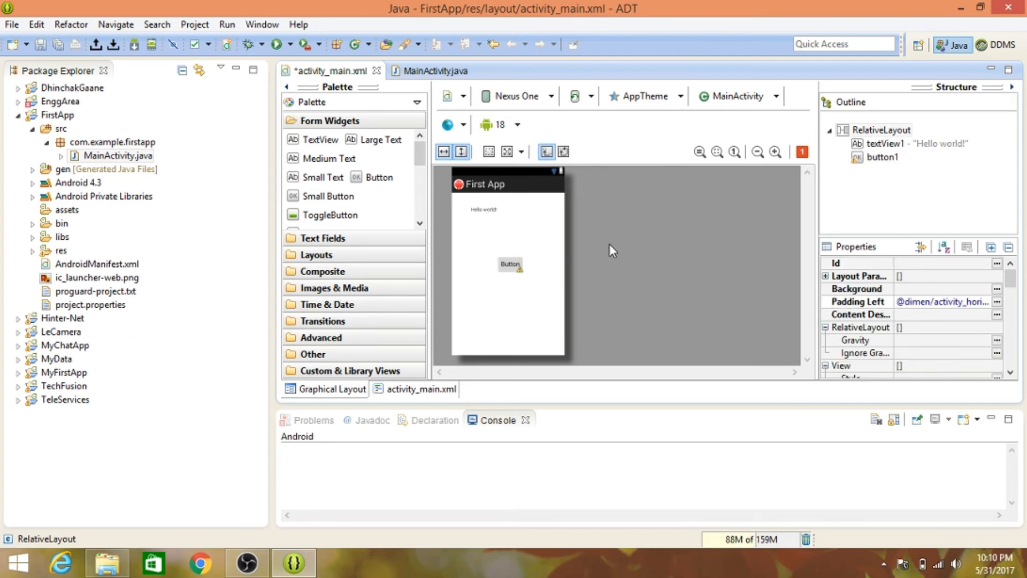
pyautogui.moveTo(455, 222)
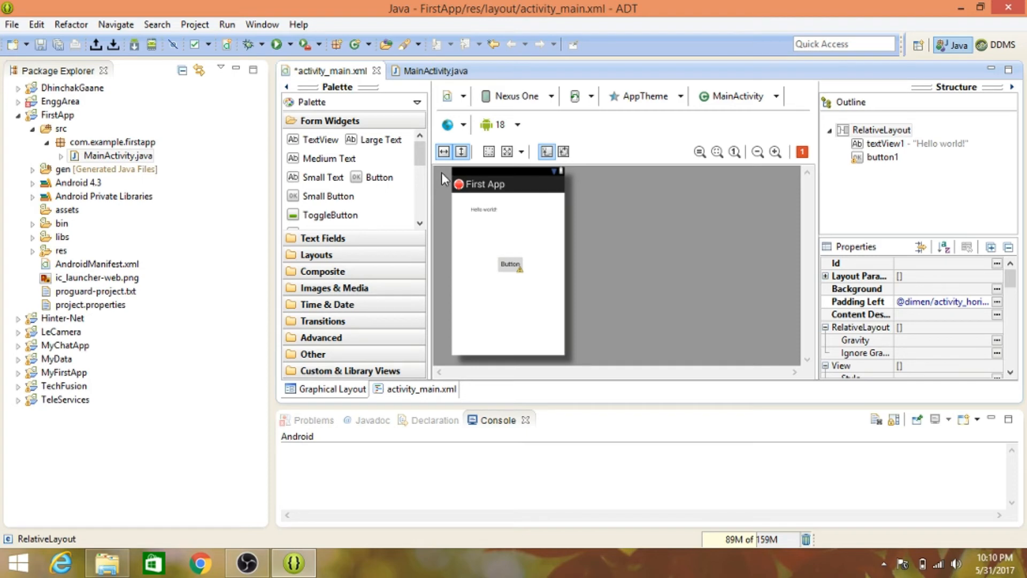
pyautogui.moveTo(463, 184)
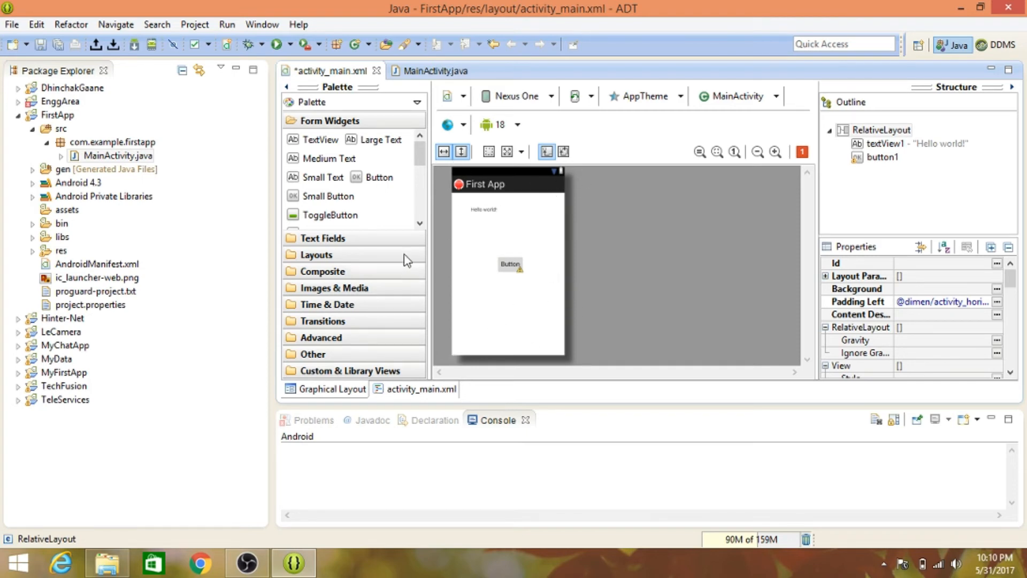
pyautogui.moveTo(652, 230)
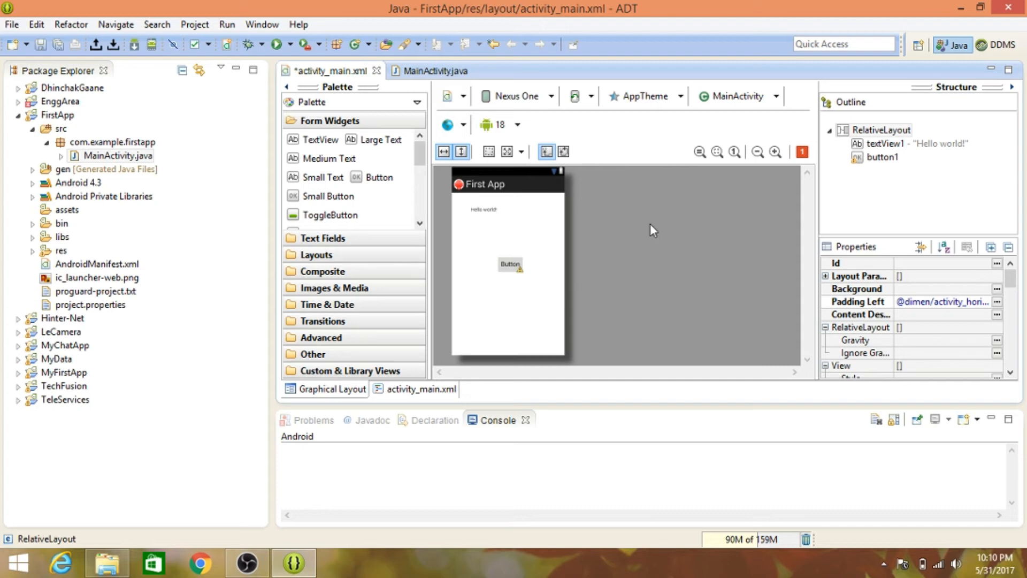
pyautogui.moveTo(444, 329)
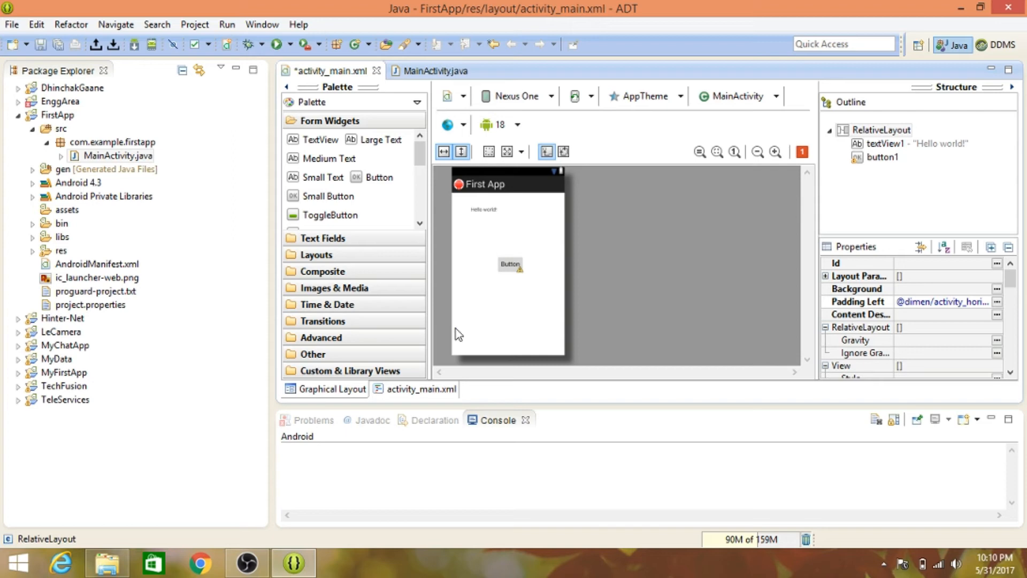
pyautogui.moveTo(393, 393)
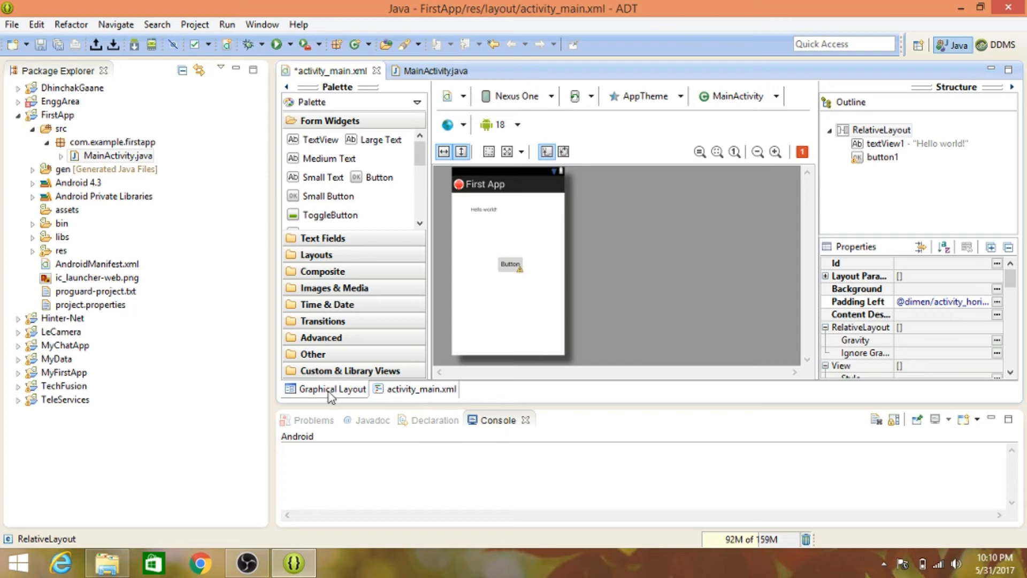
pyautogui.moveTo(407, 396)
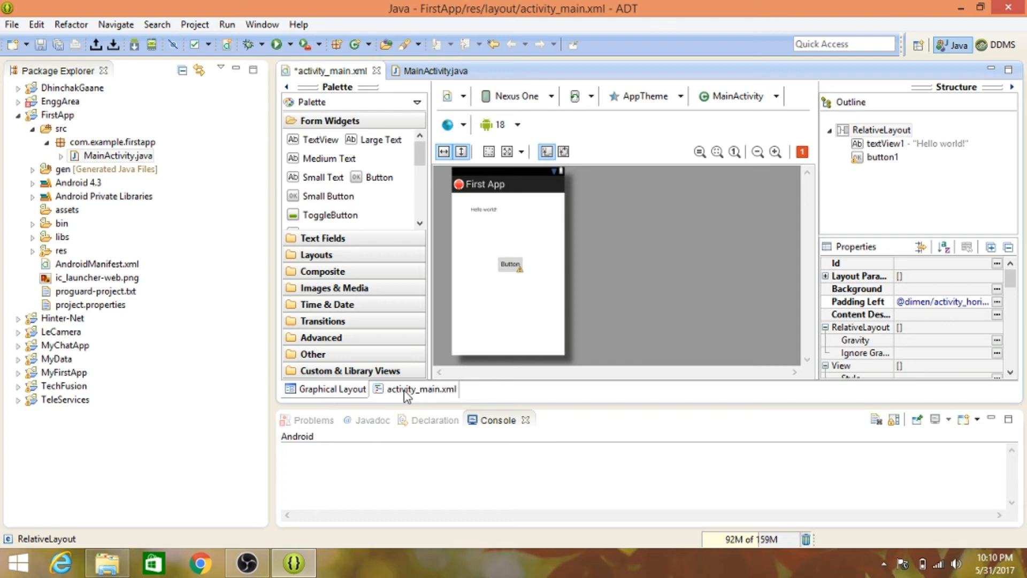
# Step: Review the new Button element in the layout's XML source
pyautogui.click(419, 388)
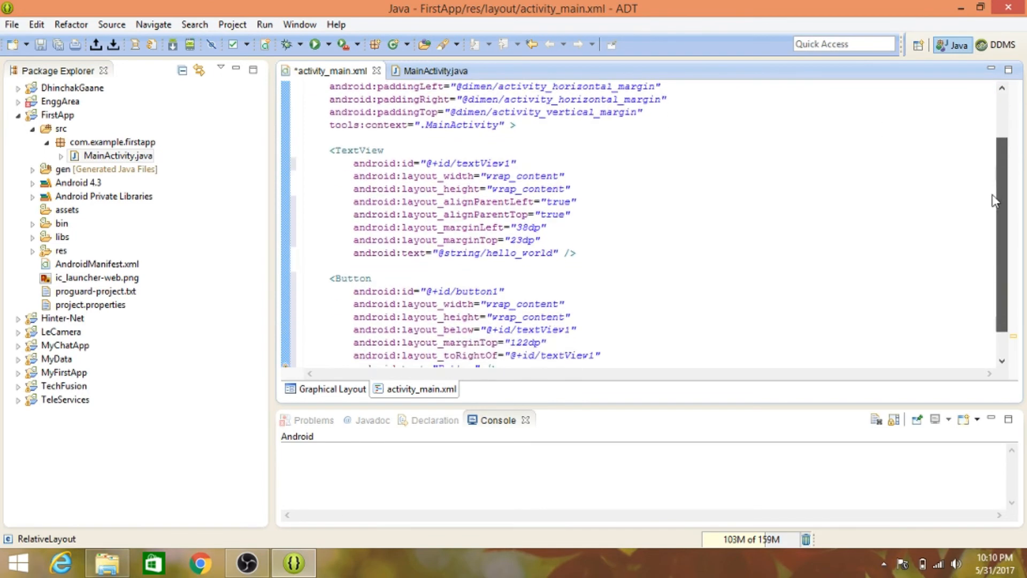
pyautogui.click(331, 388)
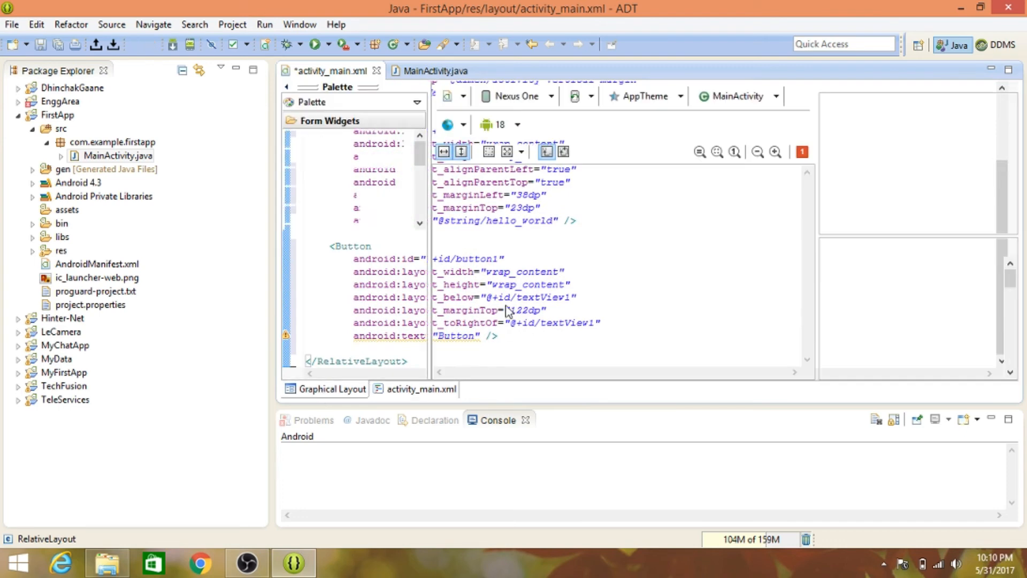
pyautogui.click(330, 388)
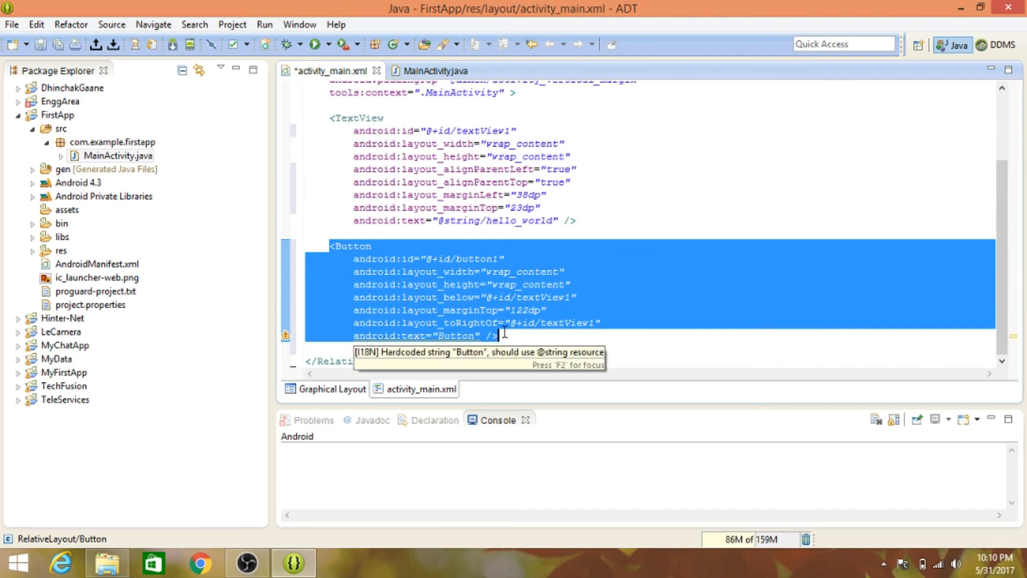
pyautogui.click(488, 335)
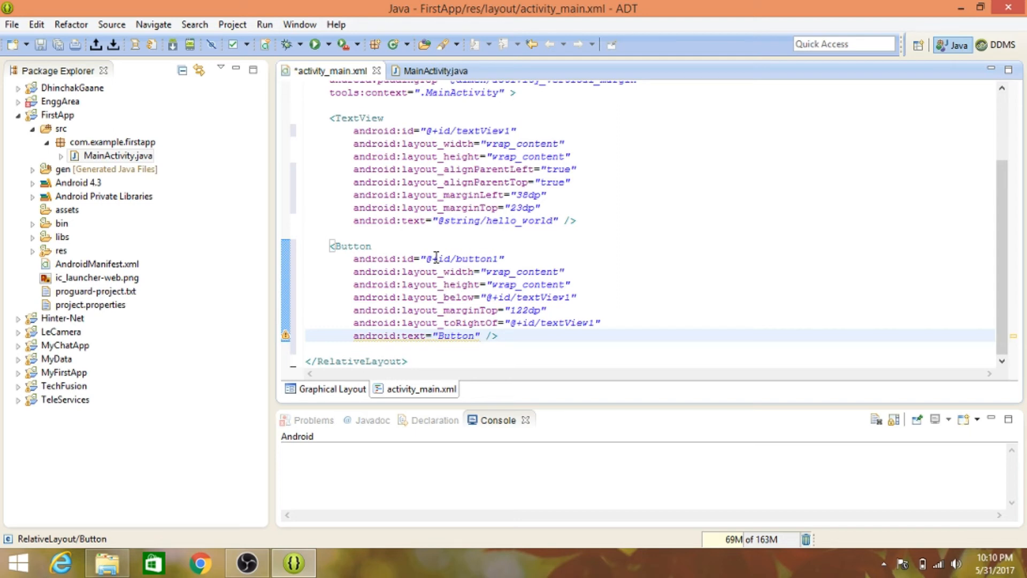
# Step: Inspect the Button's android:id value button1, then return to the visual preview
pyautogui.doubleClick(382, 258)
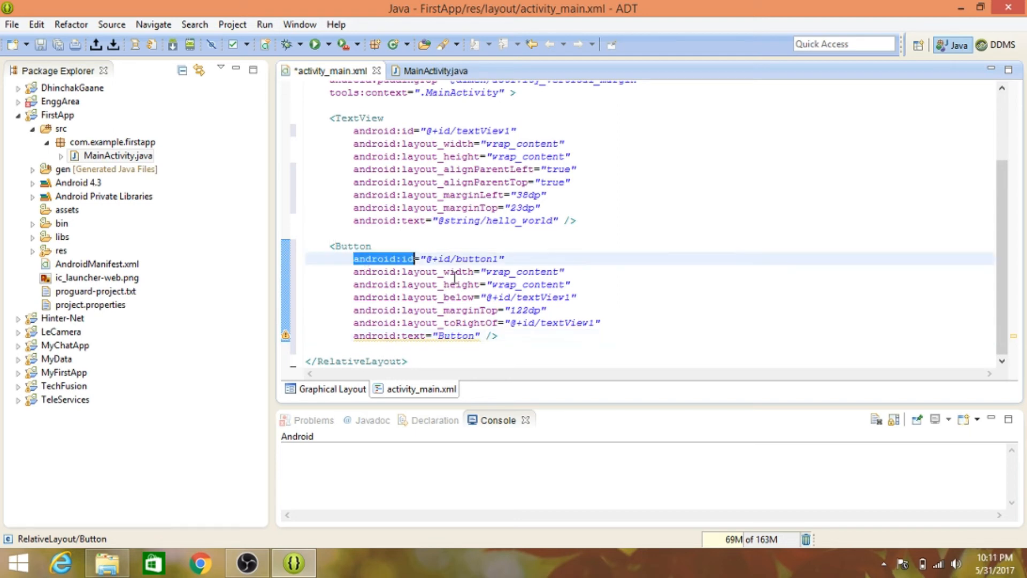
pyautogui.doubleClick(485, 258)
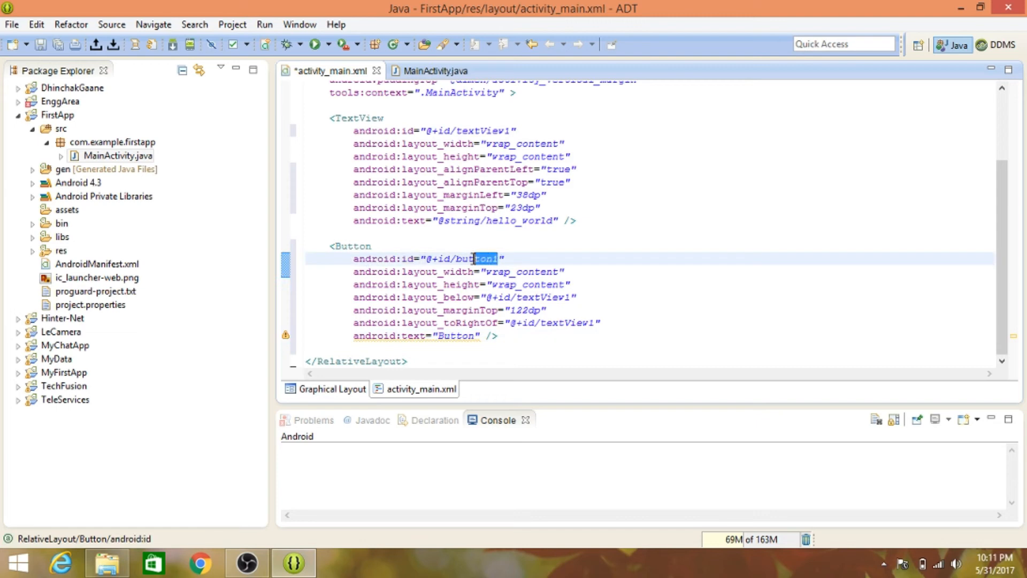
pyautogui.doubleClick(472, 257)
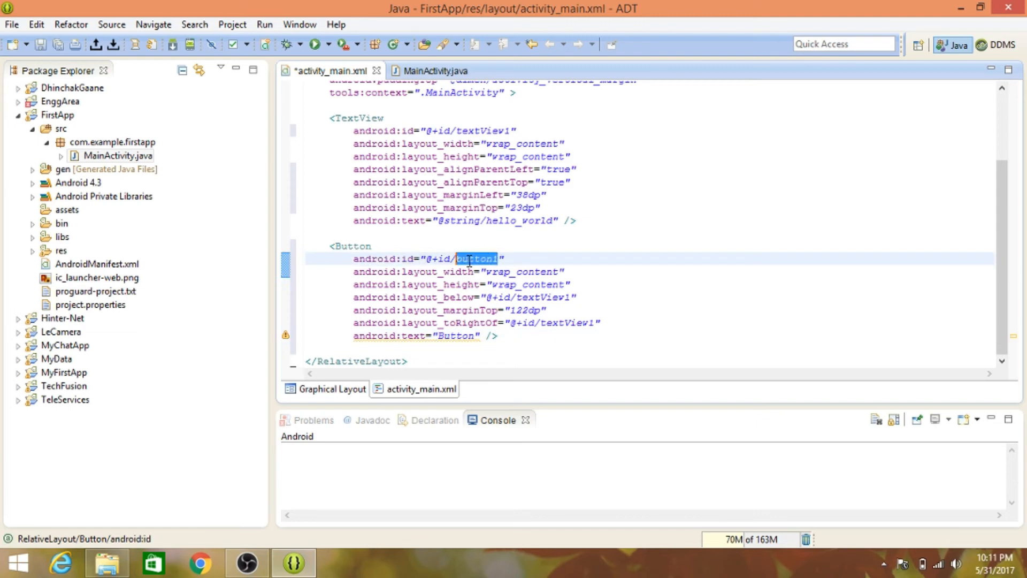
pyautogui.click(484, 258)
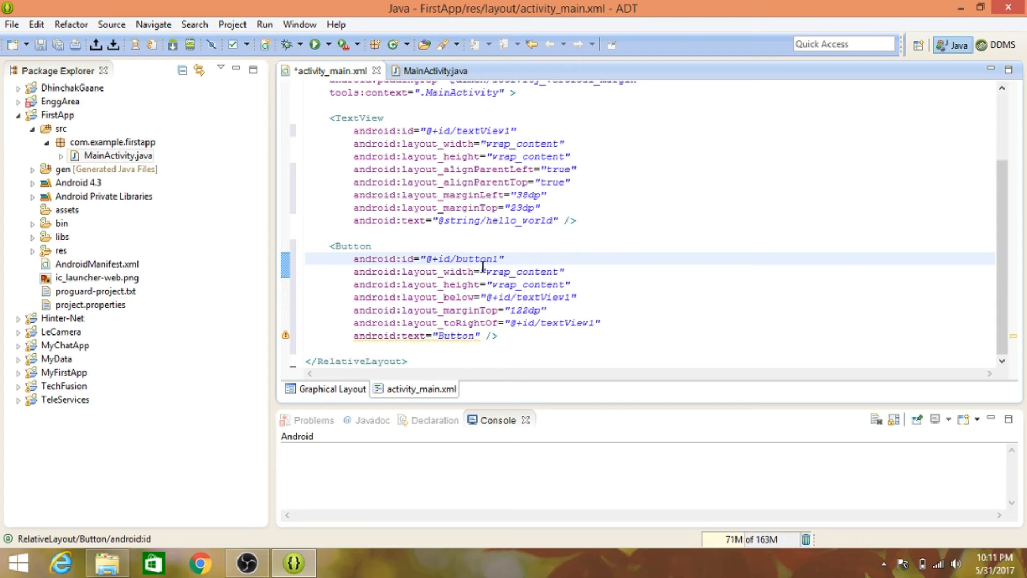
pyautogui.click(468, 257)
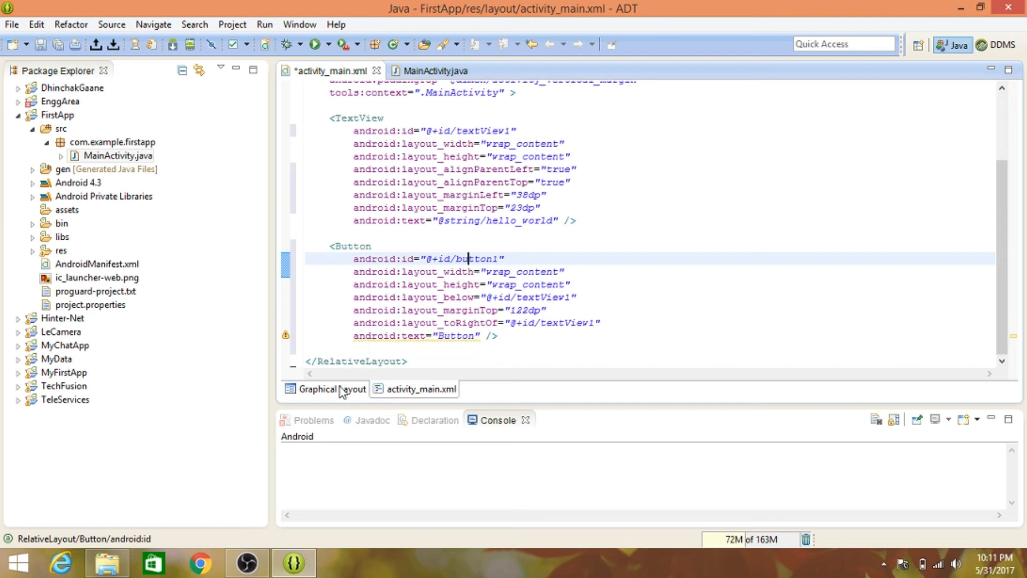
pyautogui.click(331, 389)
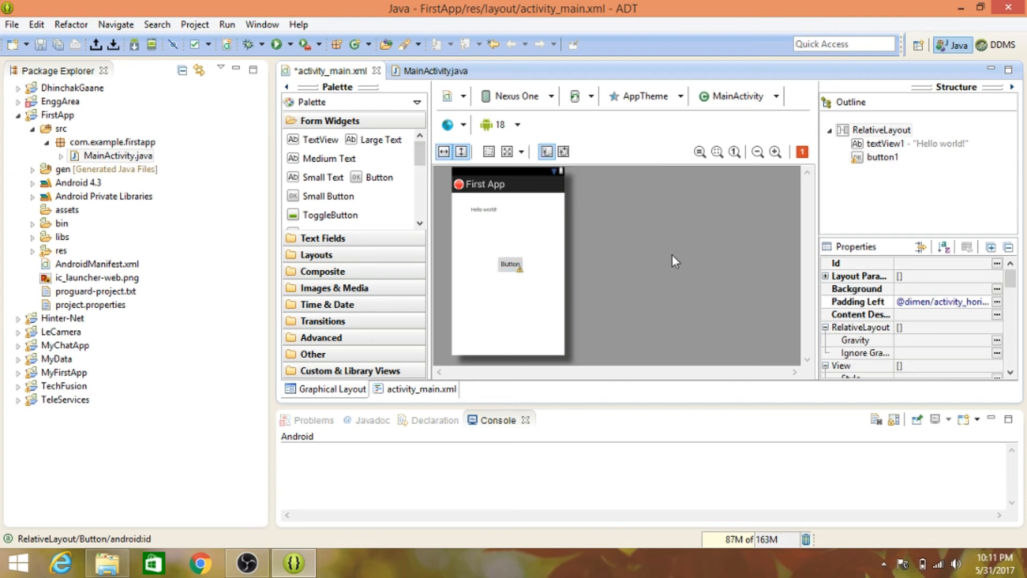
# Step: Browse the Composite and Advanced palette categories and show the XML source again
pyautogui.click(510, 263)
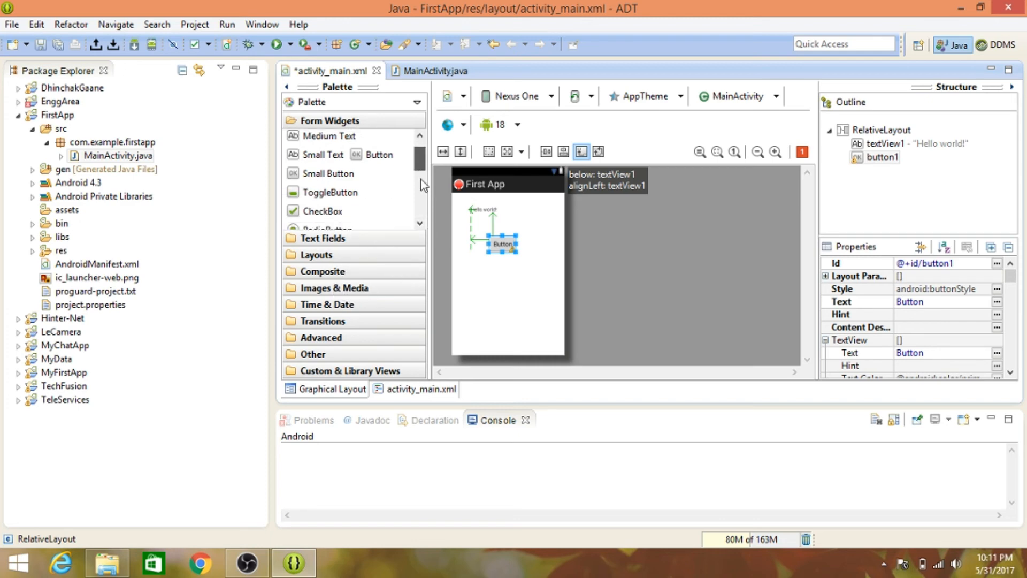
pyautogui.scroll(-3)
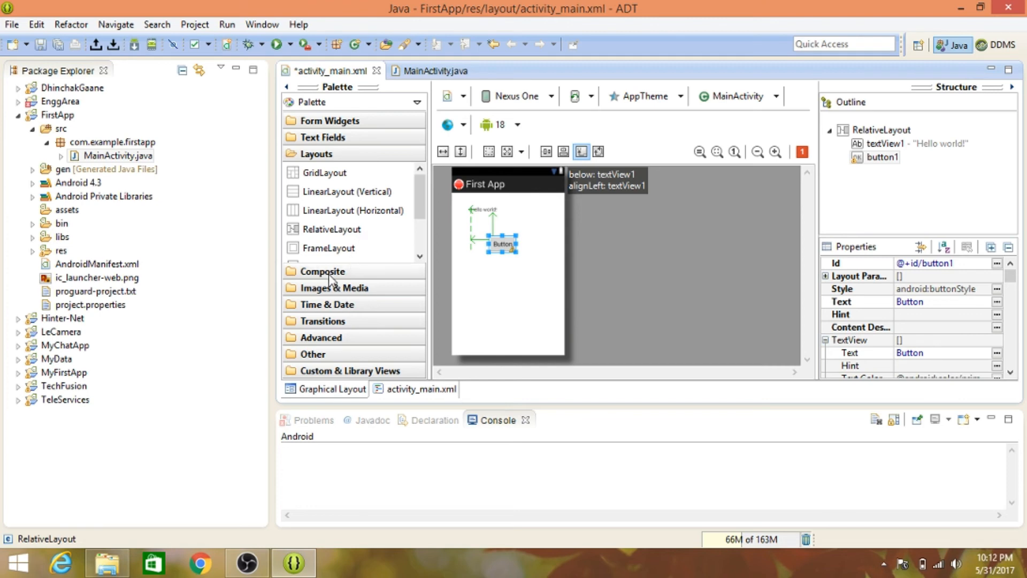
pyautogui.click(321, 270)
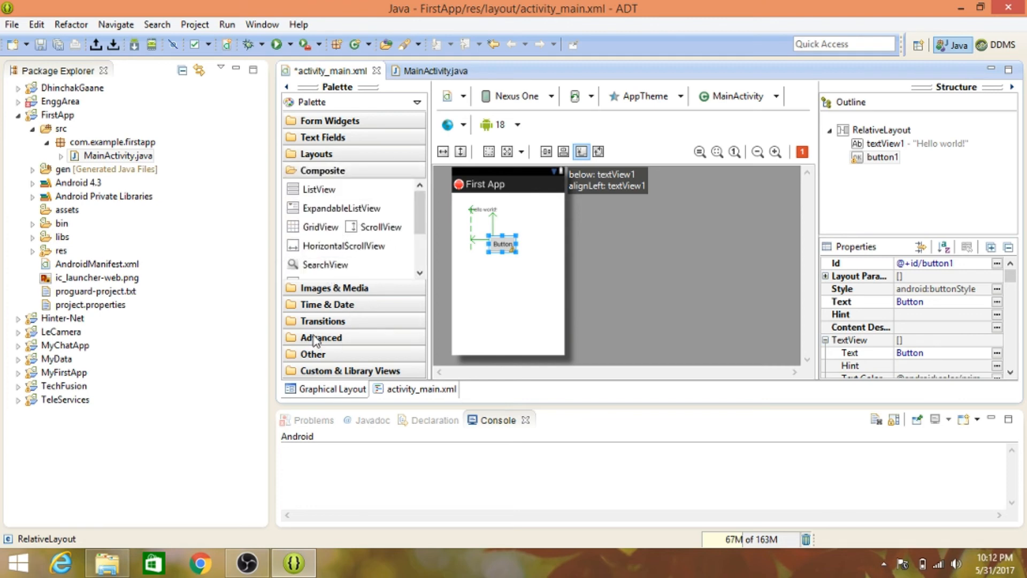
pyautogui.click(320, 337)
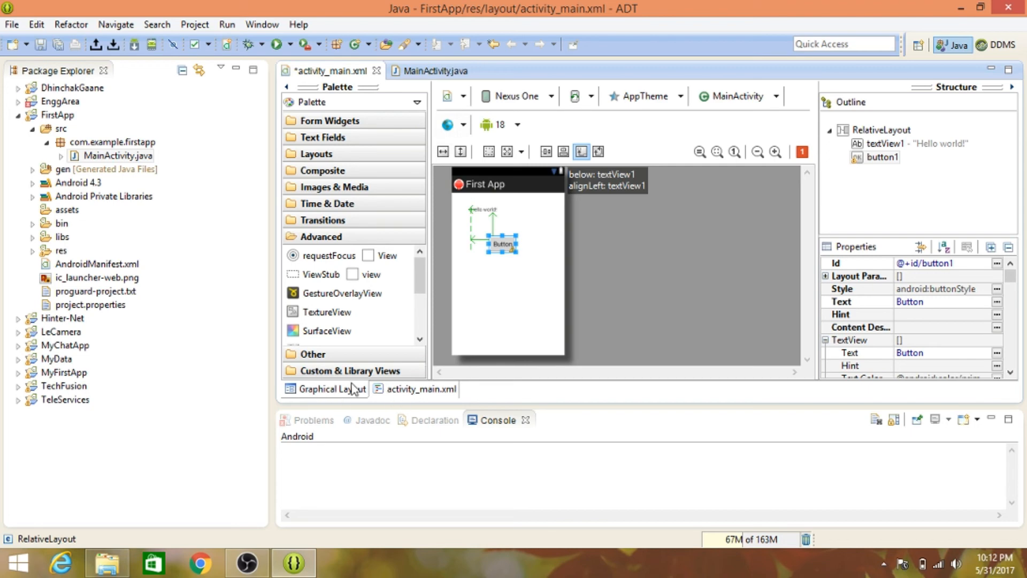
pyautogui.click(421, 388)
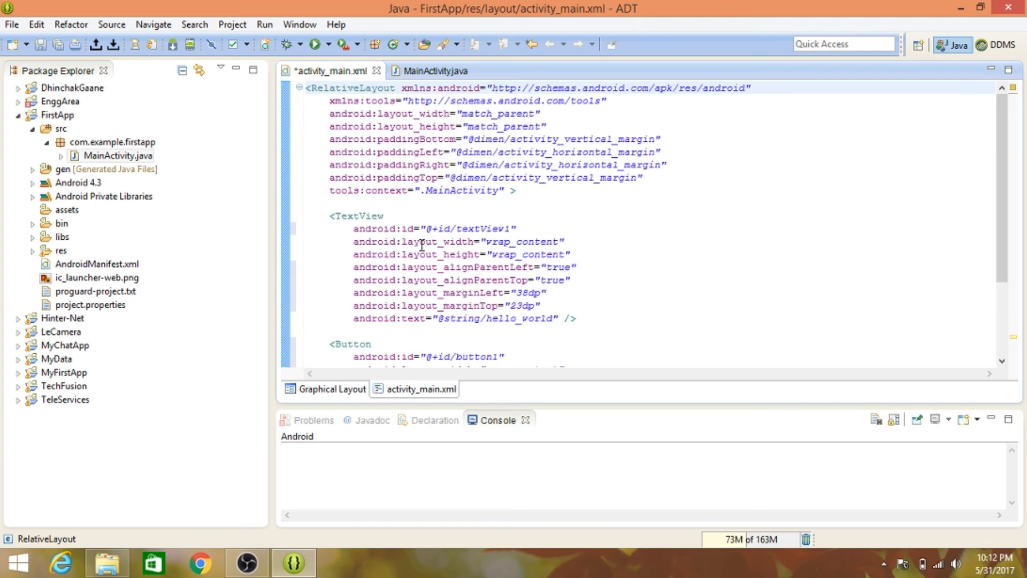
# Step: Change the Button's android:text to 'Hello' and save activity_main.xml
pyautogui.doubleClick(495, 228)
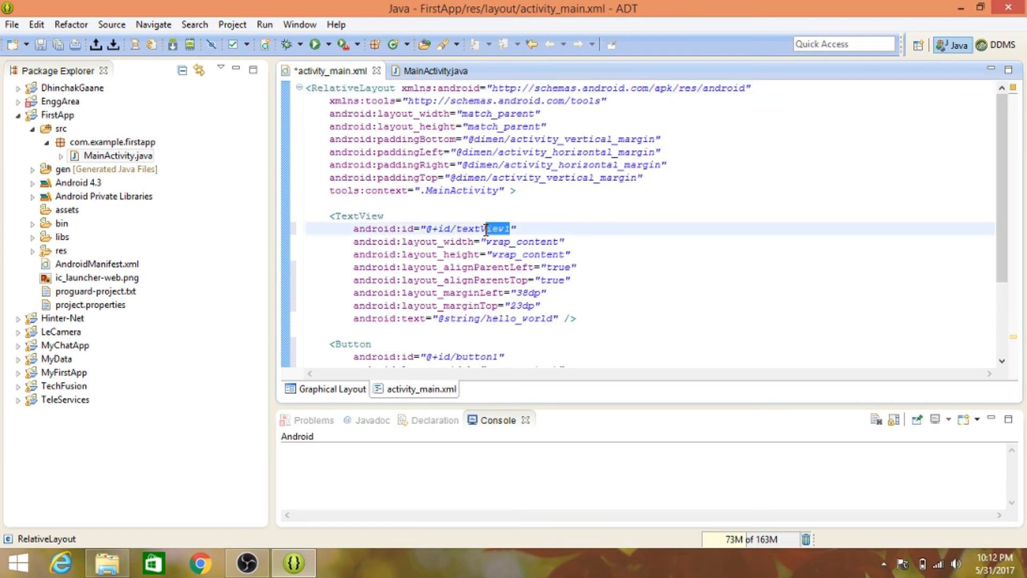
pyautogui.scroll(-3)
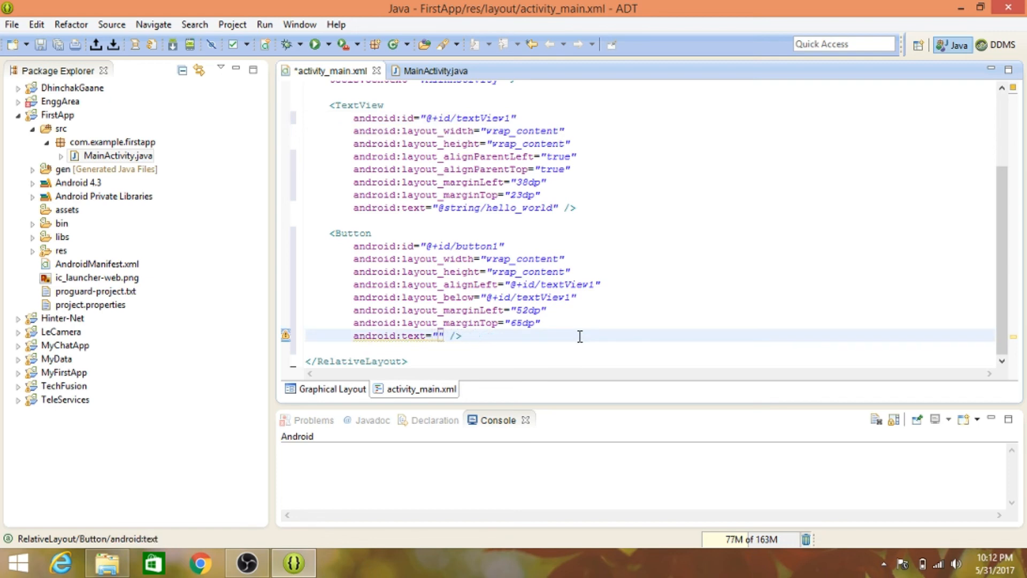
pyautogui.write('Hello')
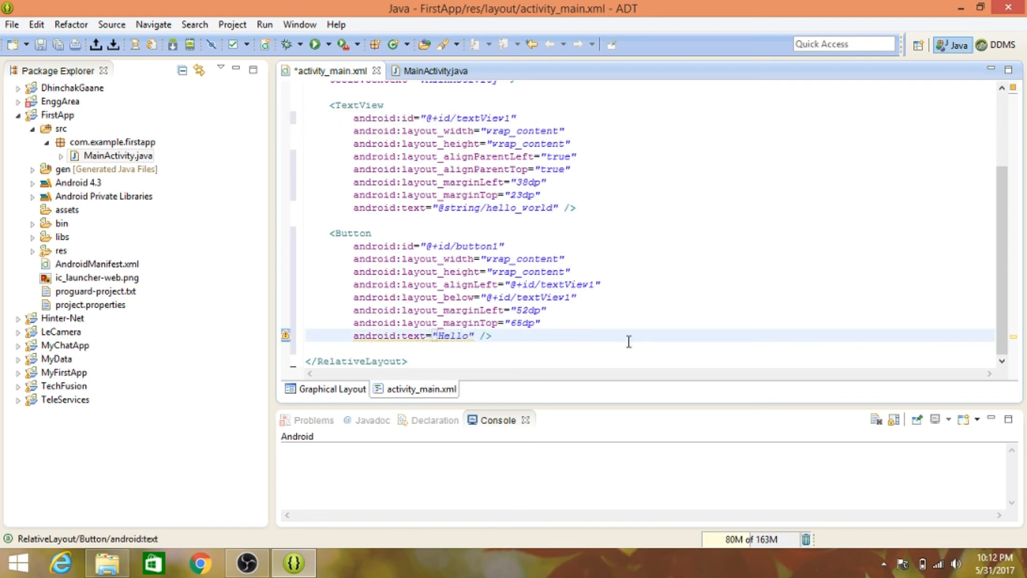
pyautogui.press('ctrl+s')
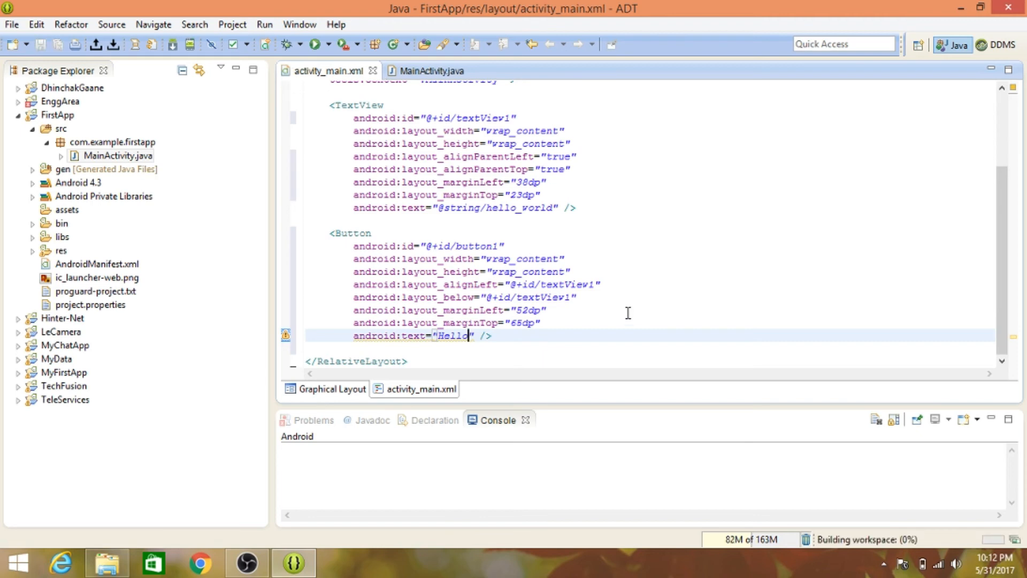
pyautogui.click(332, 388)
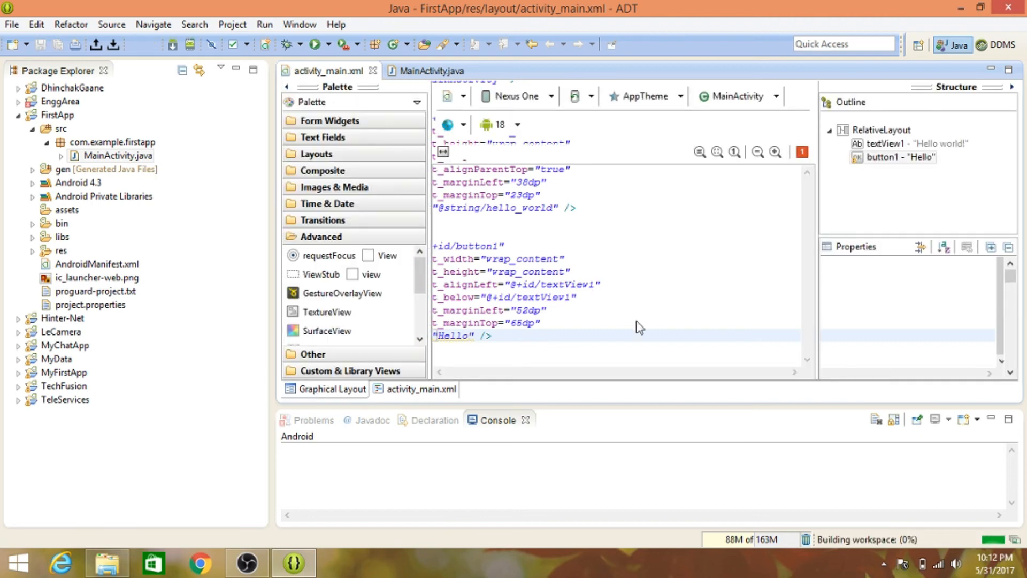
# Step: Check the Hello button's Text property in the graphical preview
pyautogui.click(332, 389)
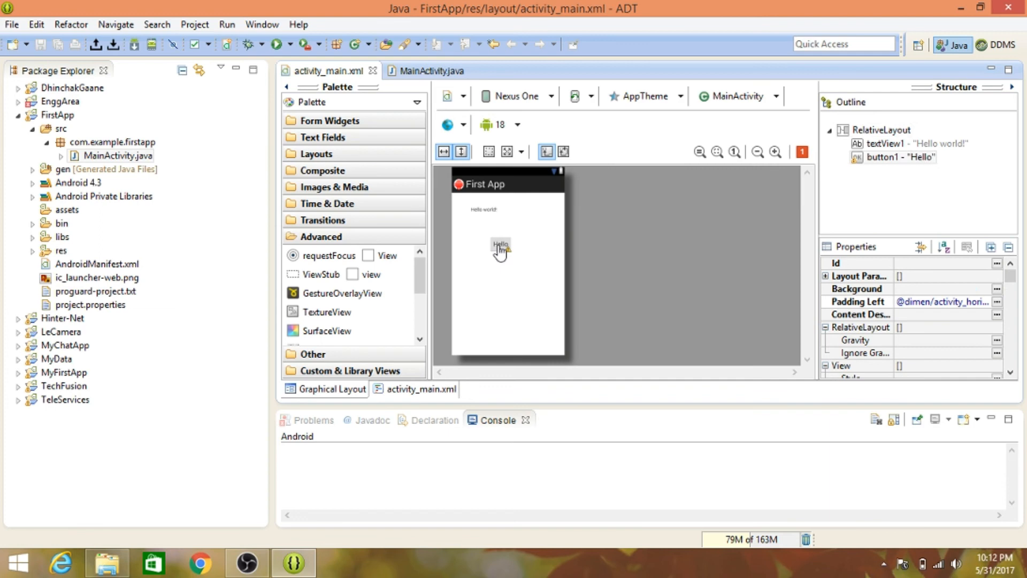
pyautogui.click(500, 245)
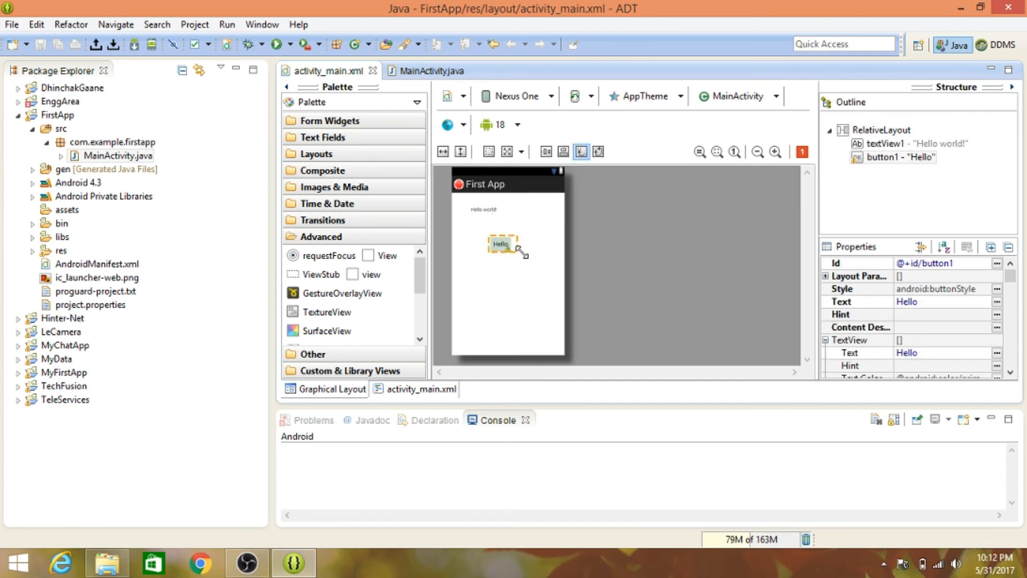
pyautogui.click(500, 244)
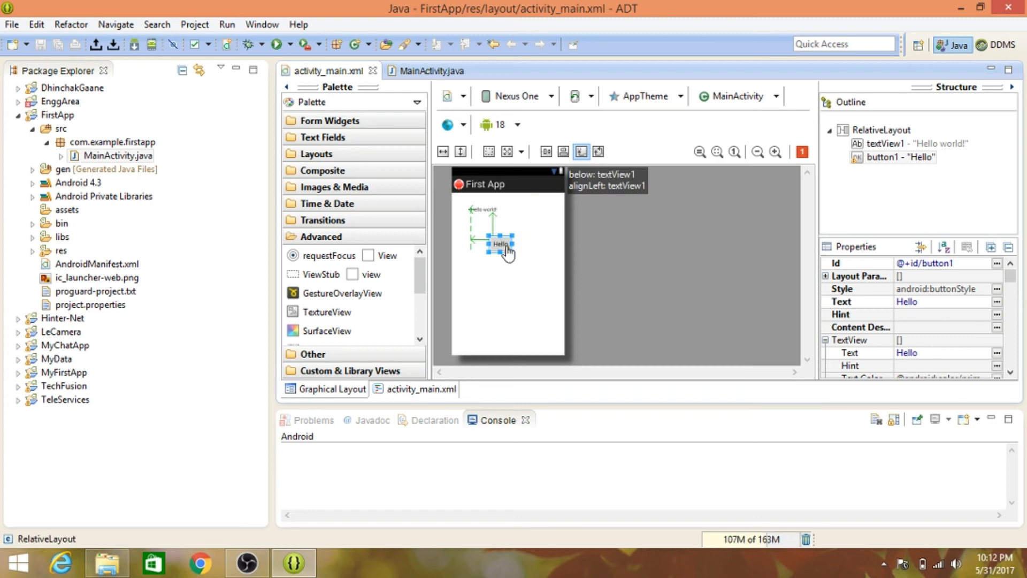
pyautogui.click(610, 240)
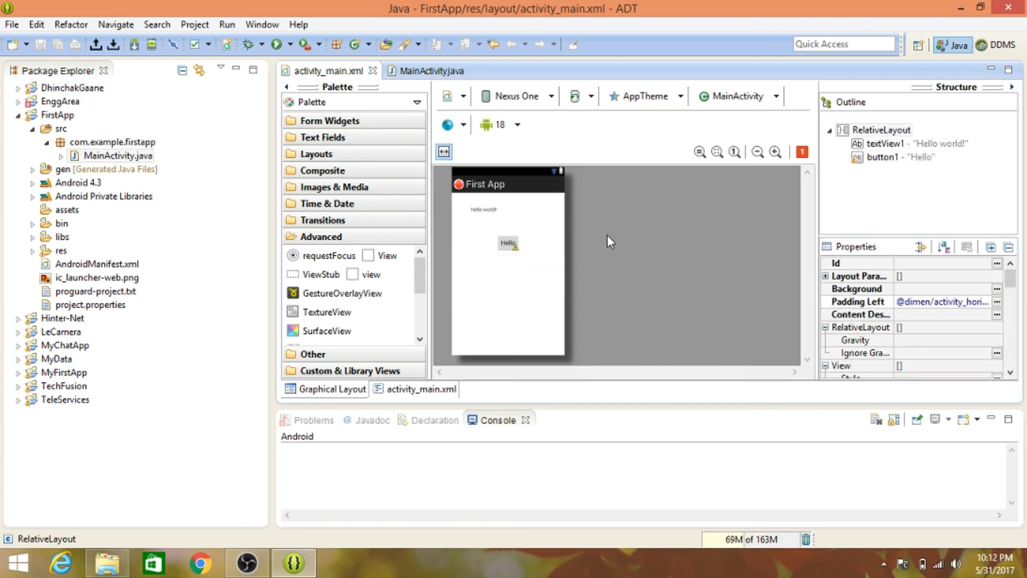
pyautogui.click(507, 243)
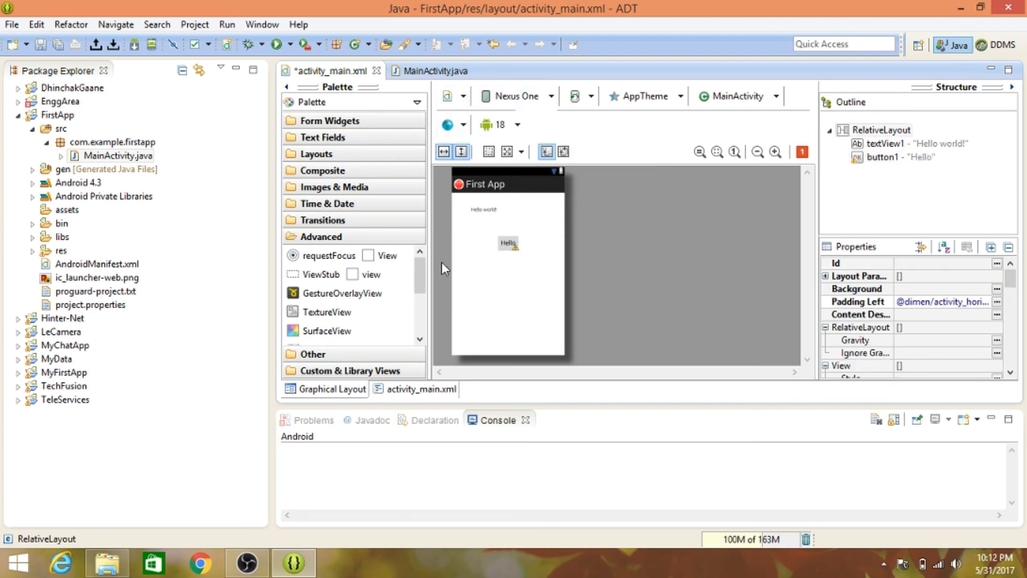
pyautogui.moveTo(406, 271)
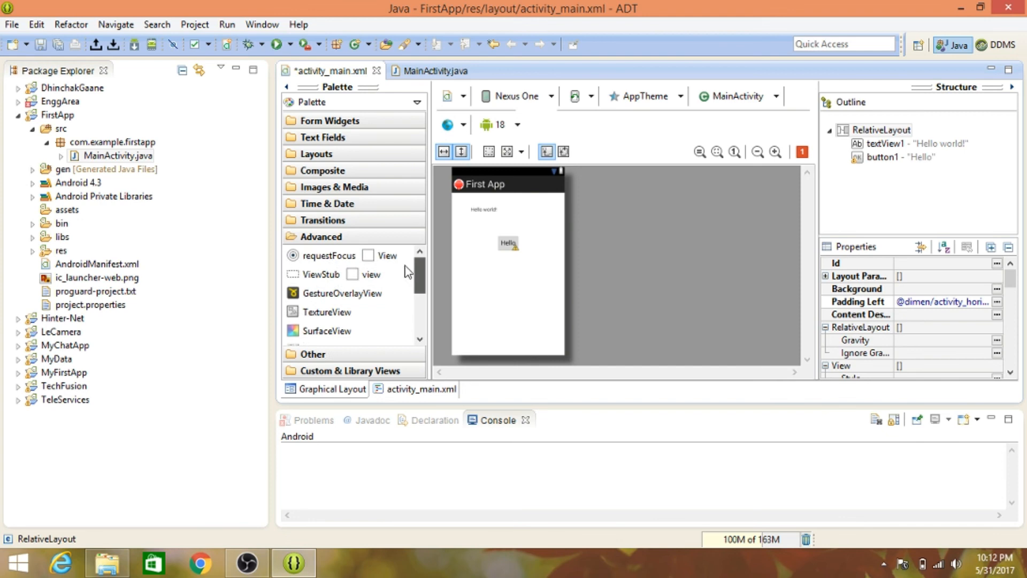
# Step: Expand the Form Widgets palette category and browse the project tree
pyautogui.click(329, 120)
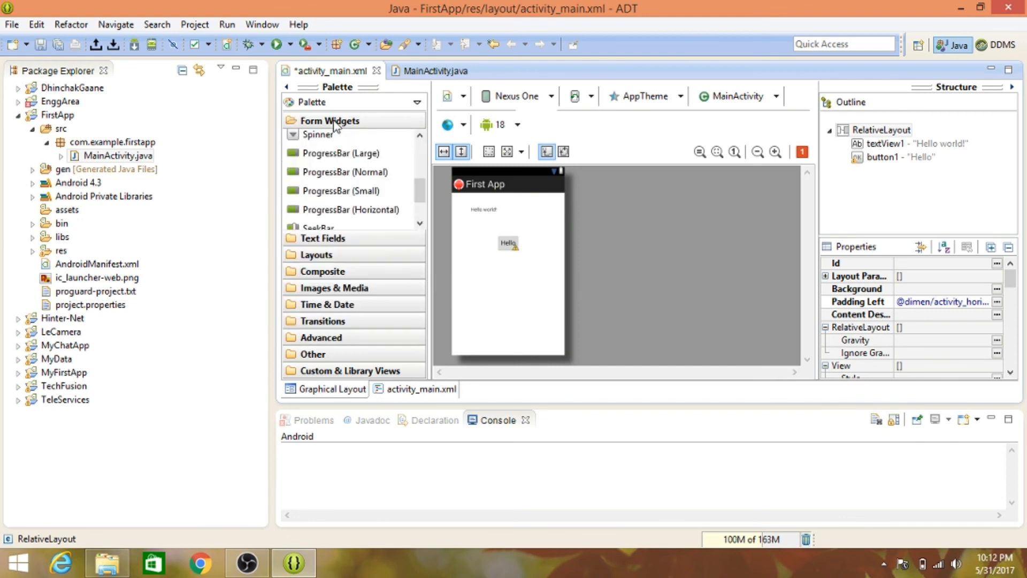
pyautogui.scroll(-3)
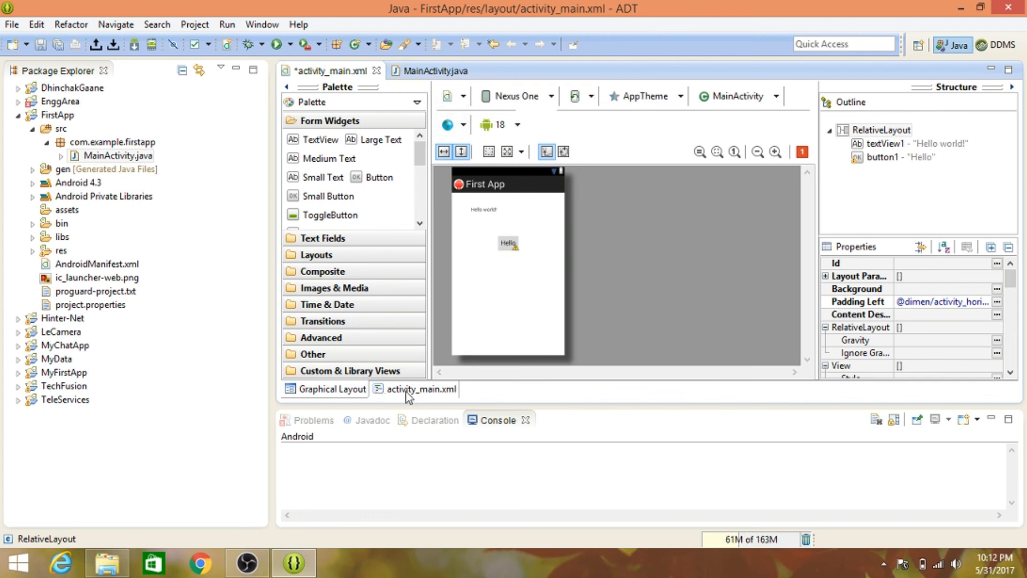
pyautogui.click(113, 141)
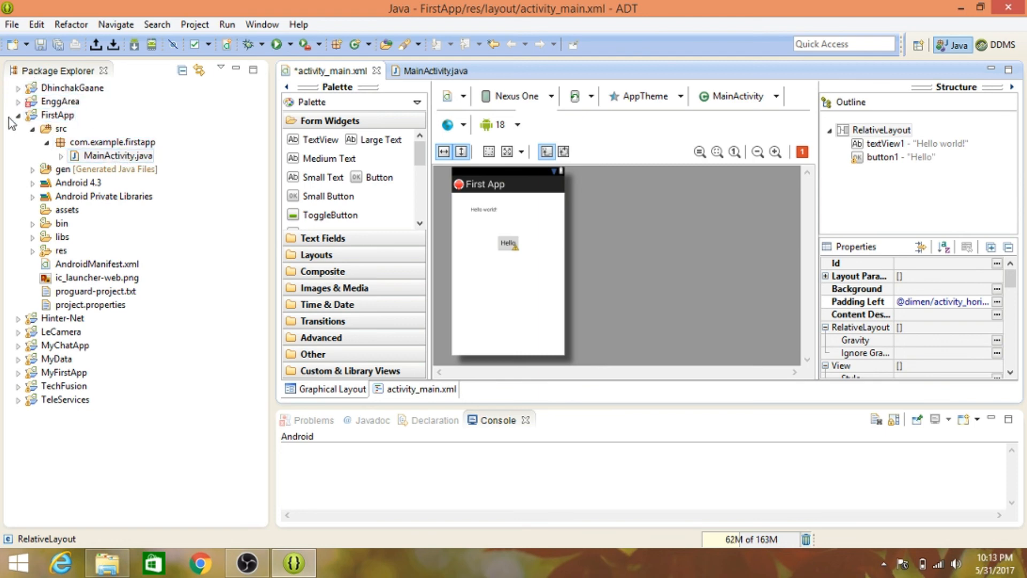
pyautogui.click(57, 114)
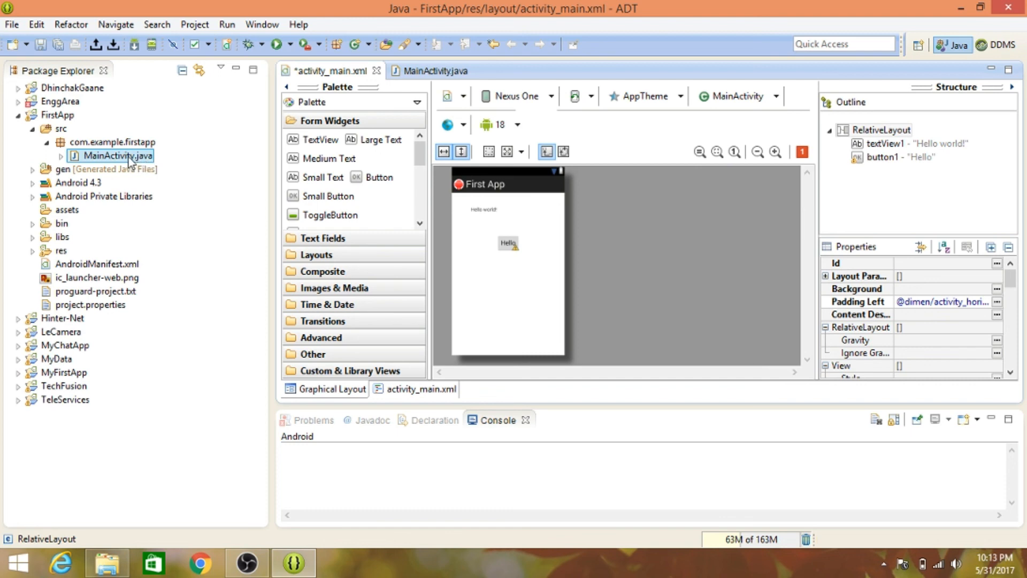
pyautogui.click(97, 277)
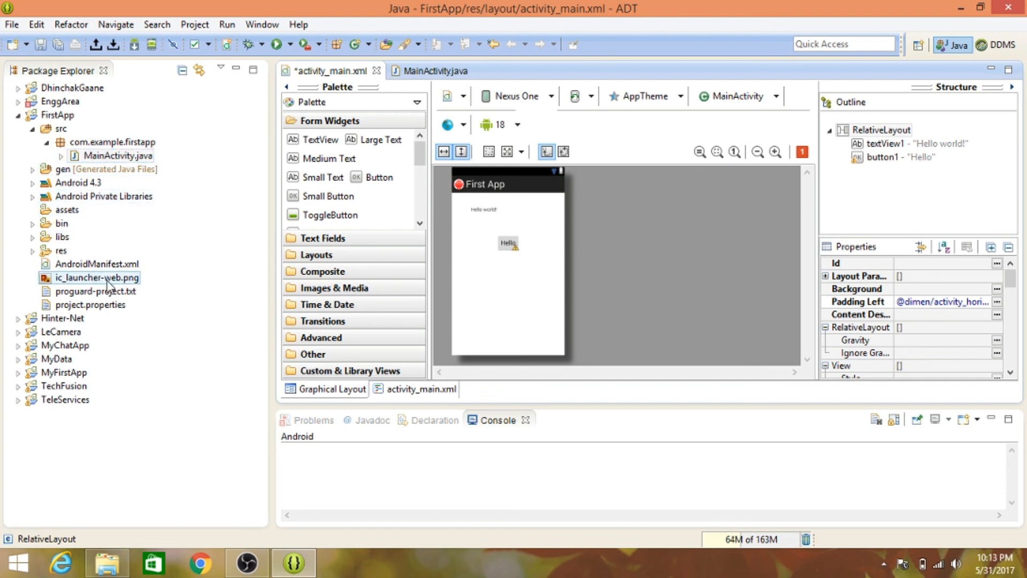
pyautogui.click(96, 263)
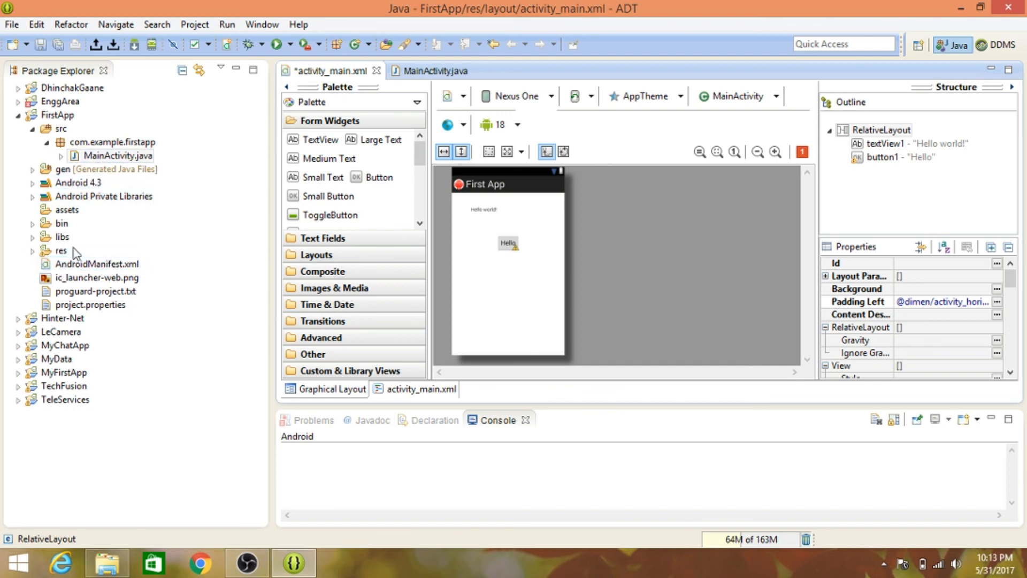
pyautogui.click(96, 263)
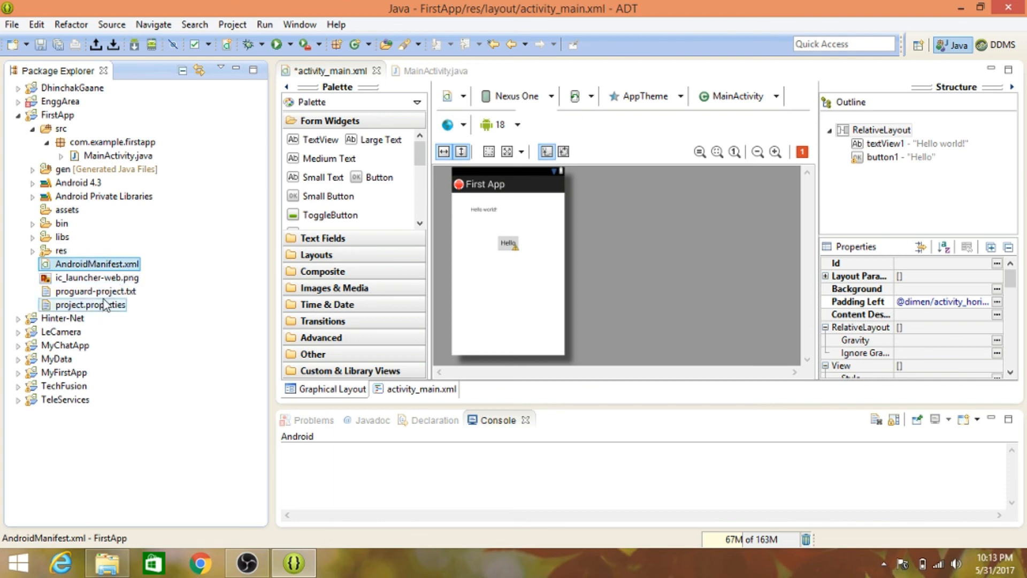
pyautogui.click(96, 263)
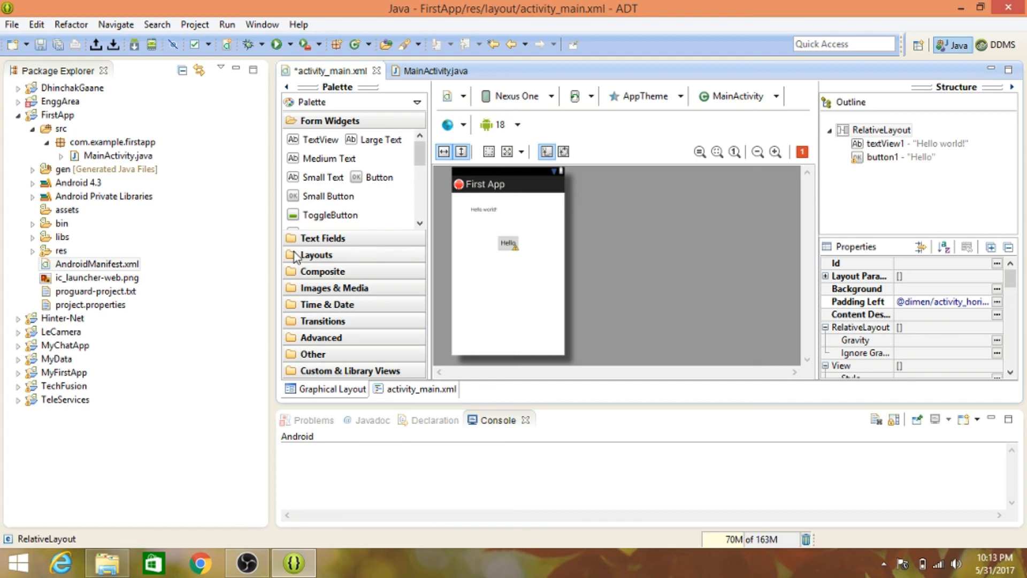
pyautogui.click(97, 263)
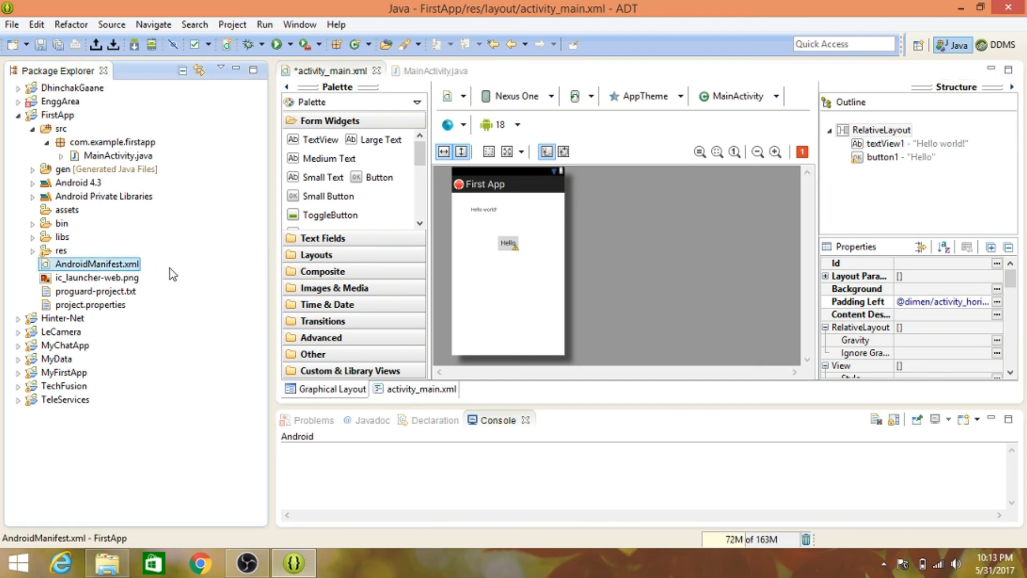
pyautogui.moveTo(395, 216)
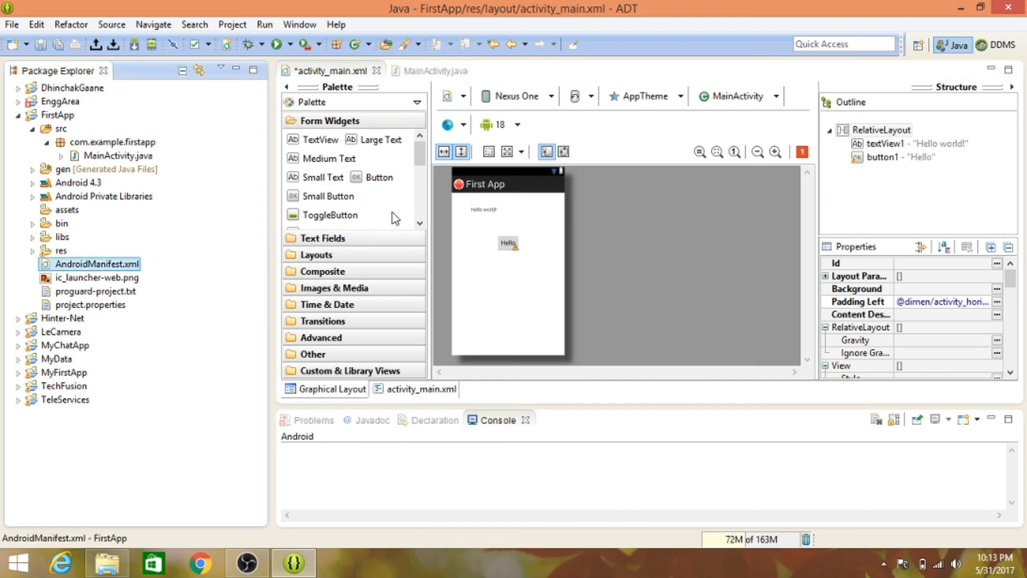